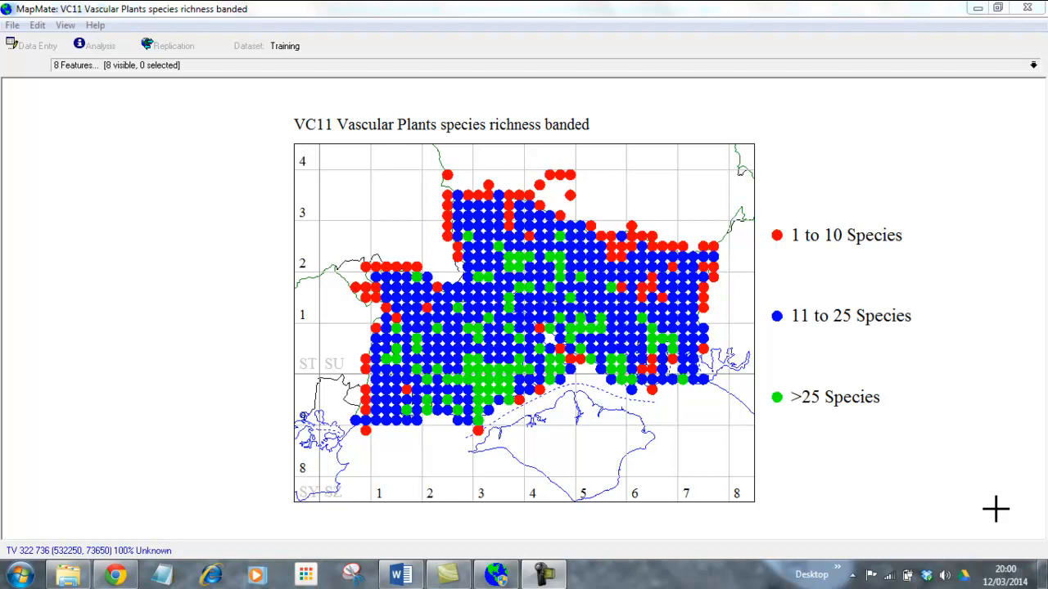
mouse_move(923, 458)
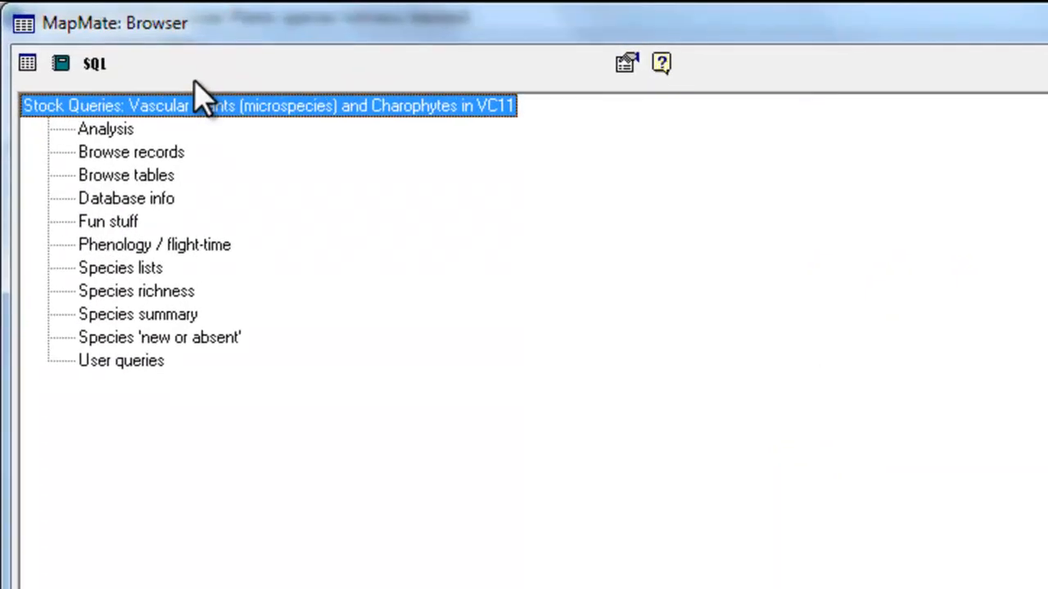
mouse_move(135, 385)
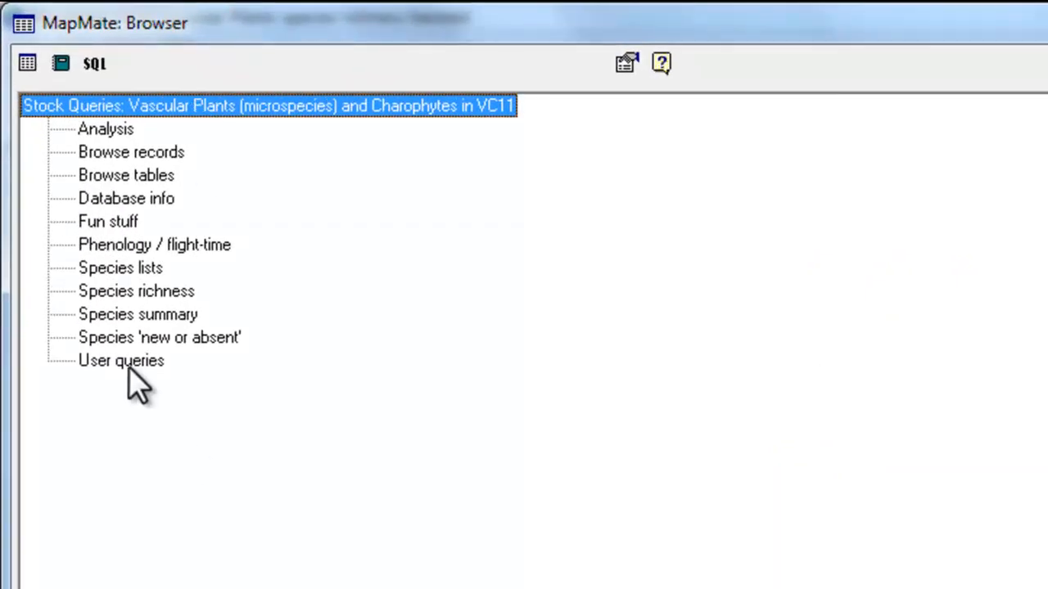
Expand User queries in the query browser and scroll down to <new user query>.
double_click(121, 360)
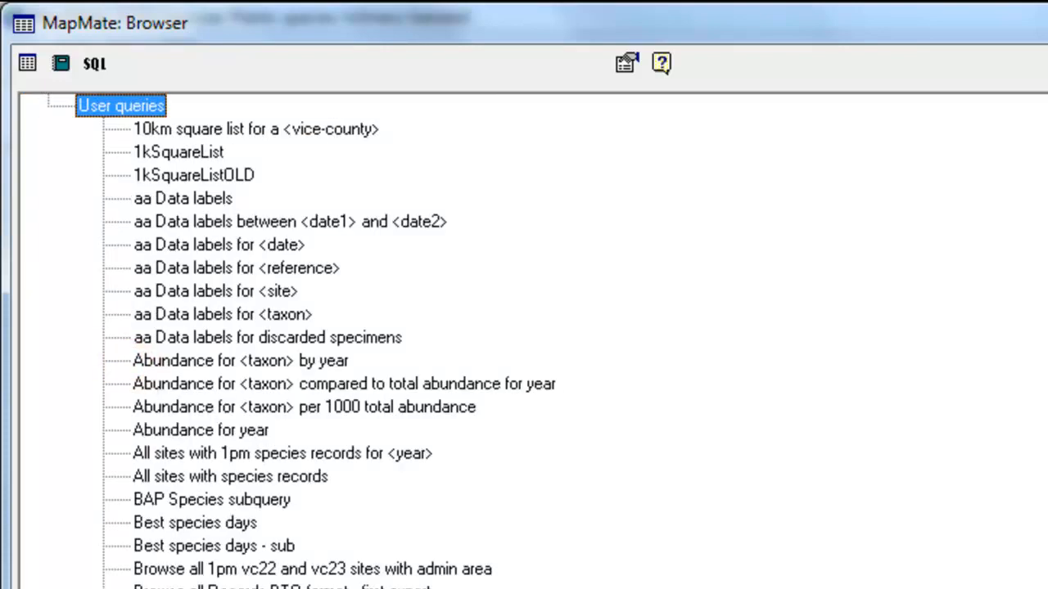
scroll(down, 3)
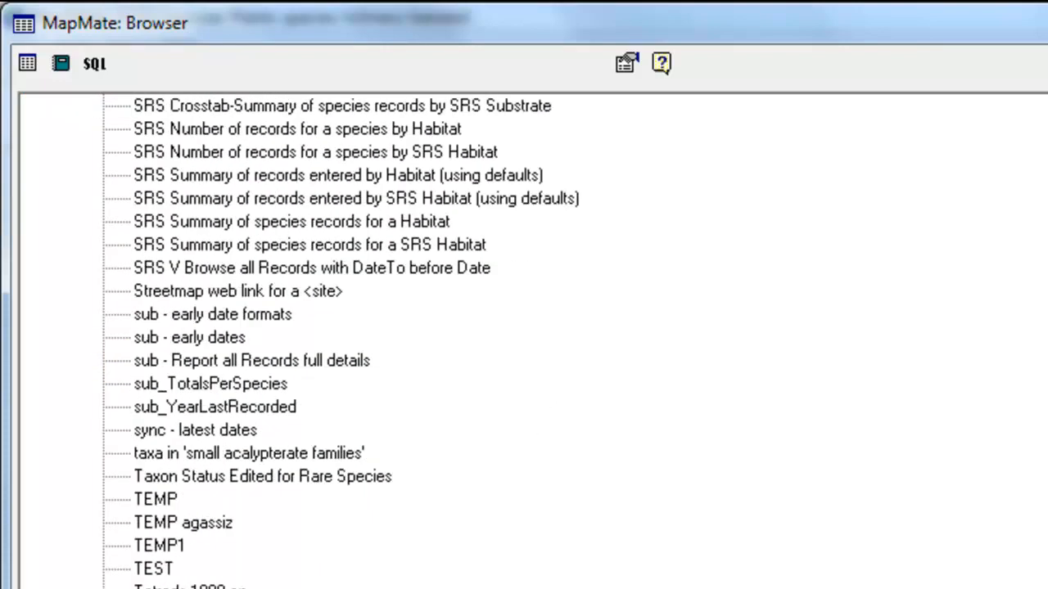
scroll(down, 3)
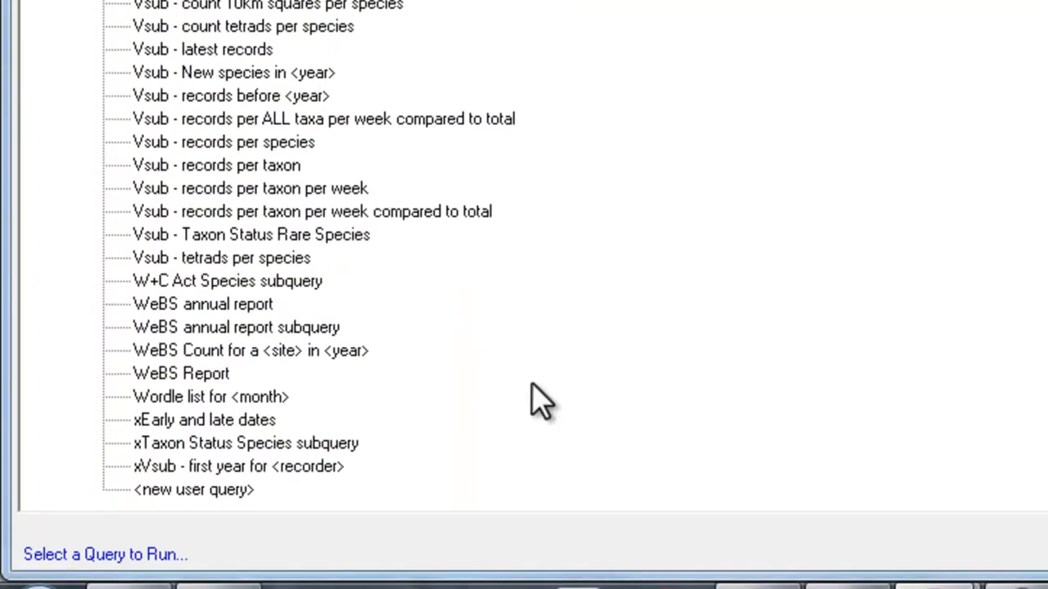
mouse_move(250, 491)
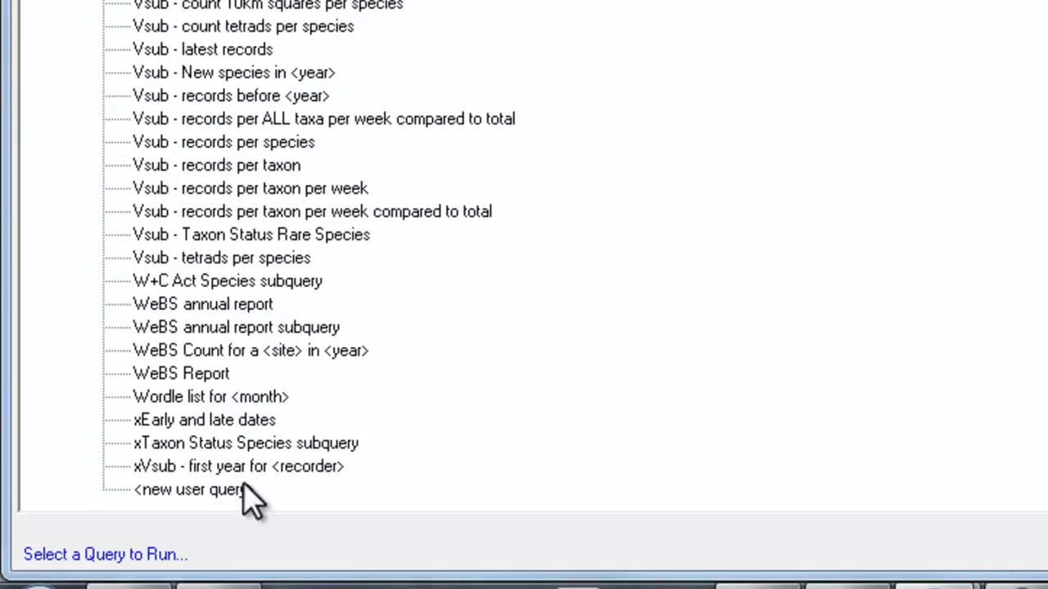
mouse_move(217, 512)
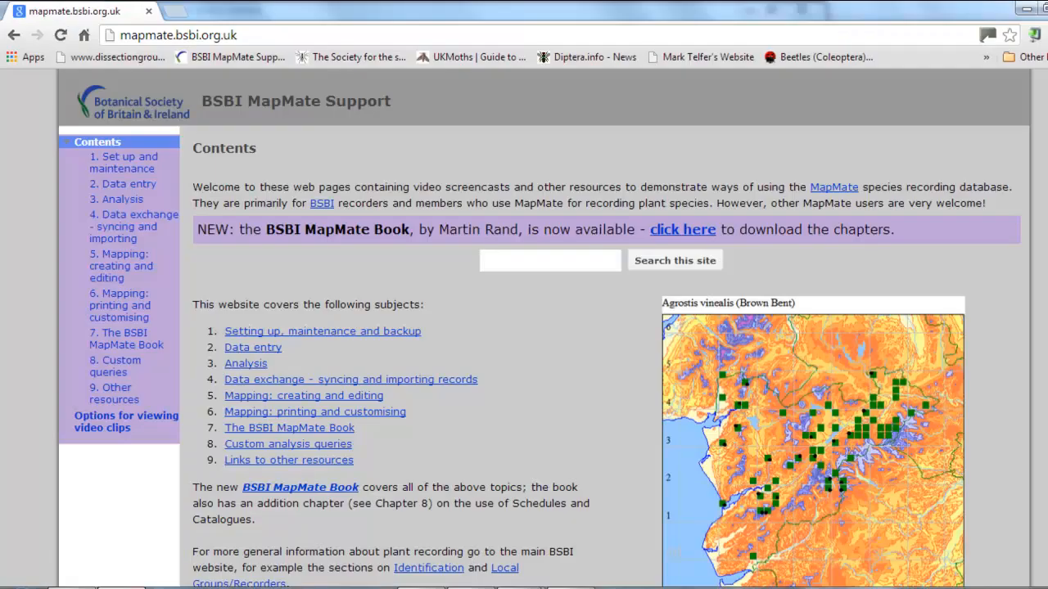
mouse_move(114, 392)
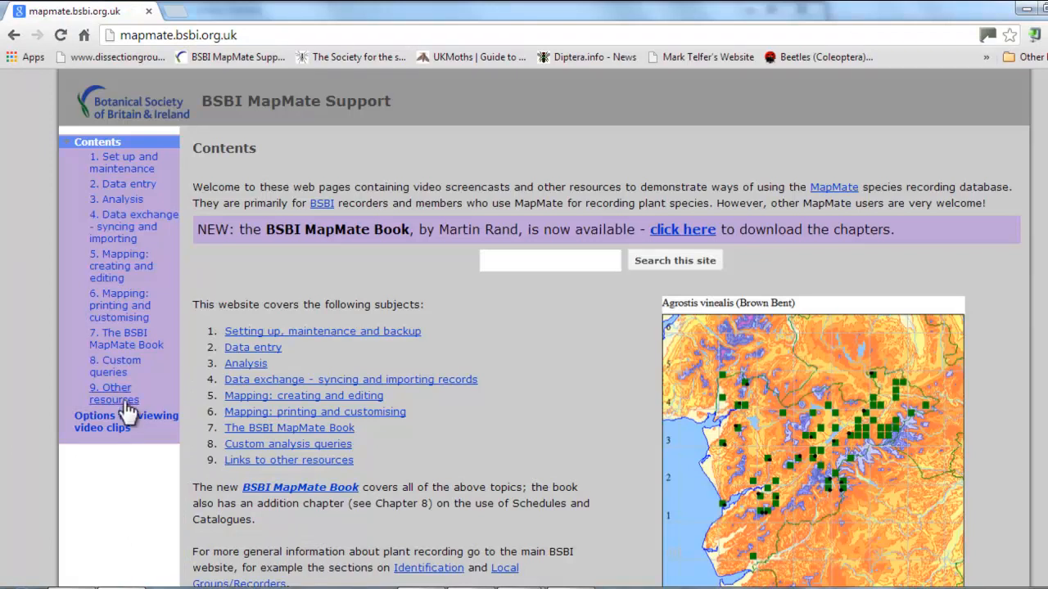
mouse_move(115, 366)
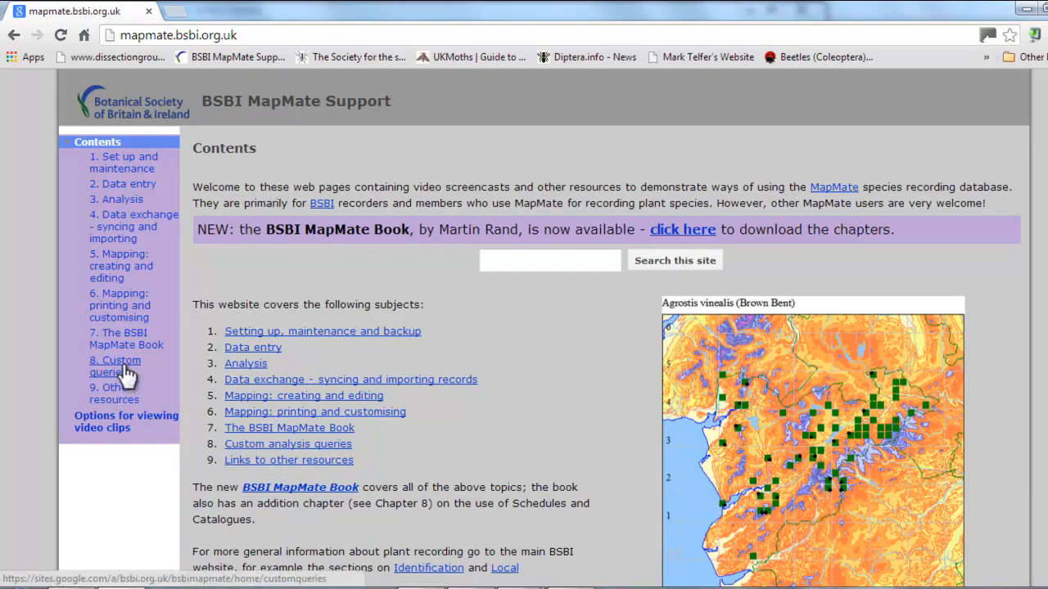
Go to the '8. Custom queries' page showing the Sites and Species 1k SQL.
click(115, 365)
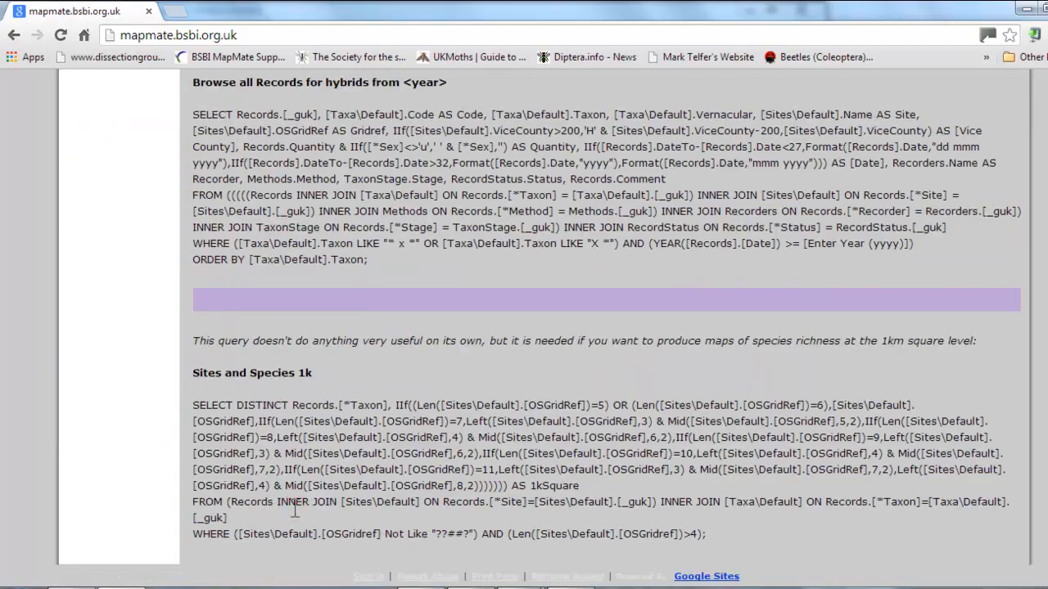
mouse_move(317, 383)
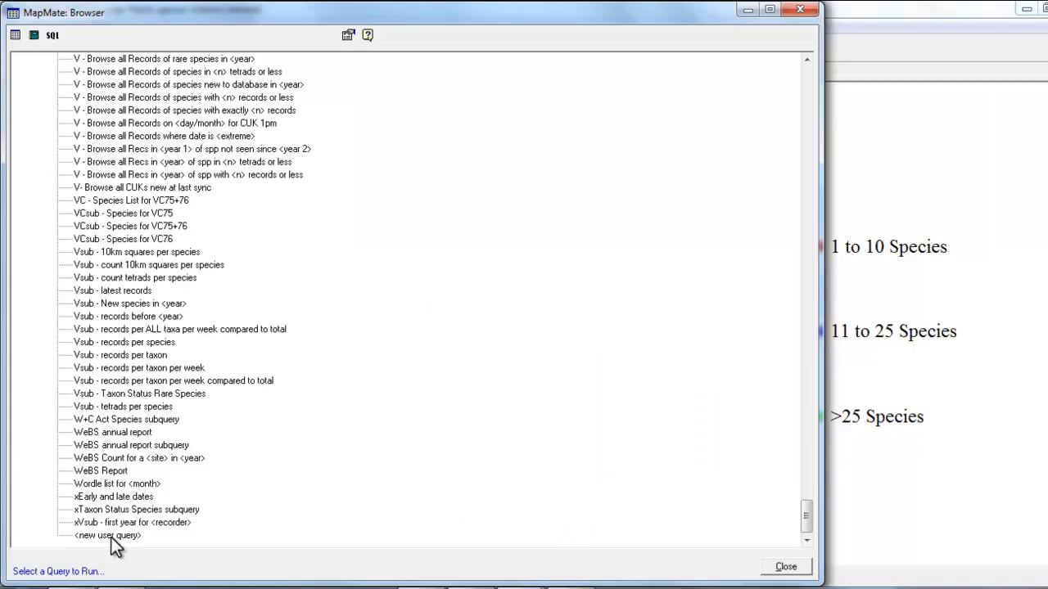
Add a user query named 'Sites and Species 1k' and place the cursor in its SQL text.
double_click(106, 535)
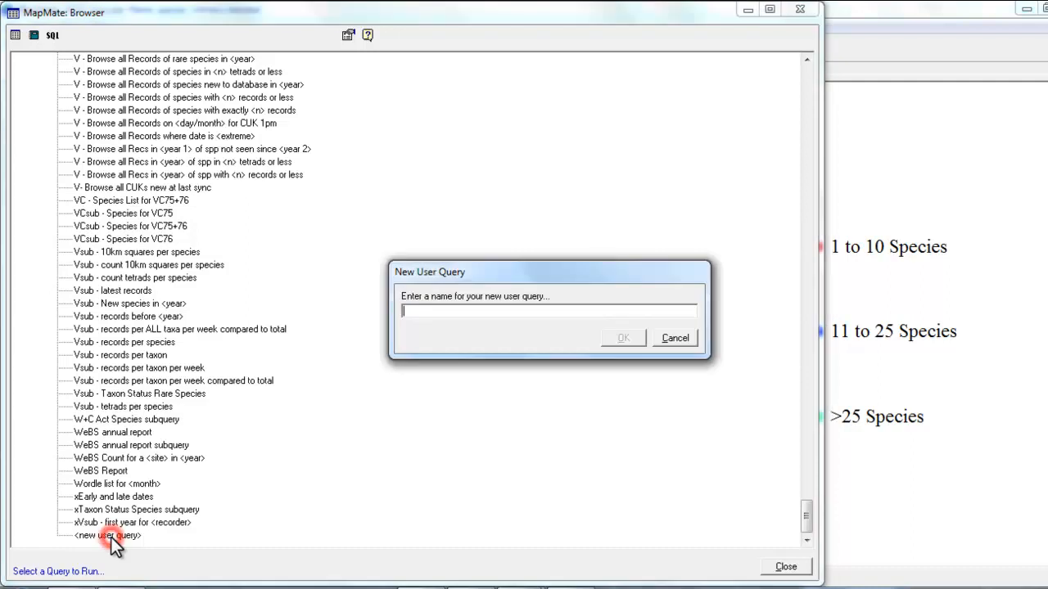
text(Sites and Species 1k)
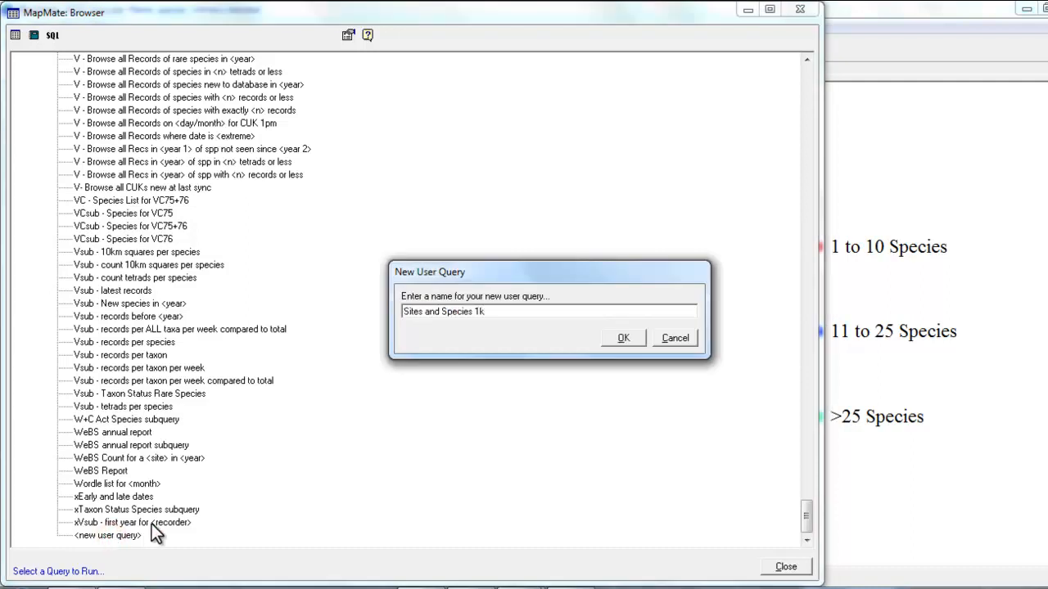
click(622, 337)
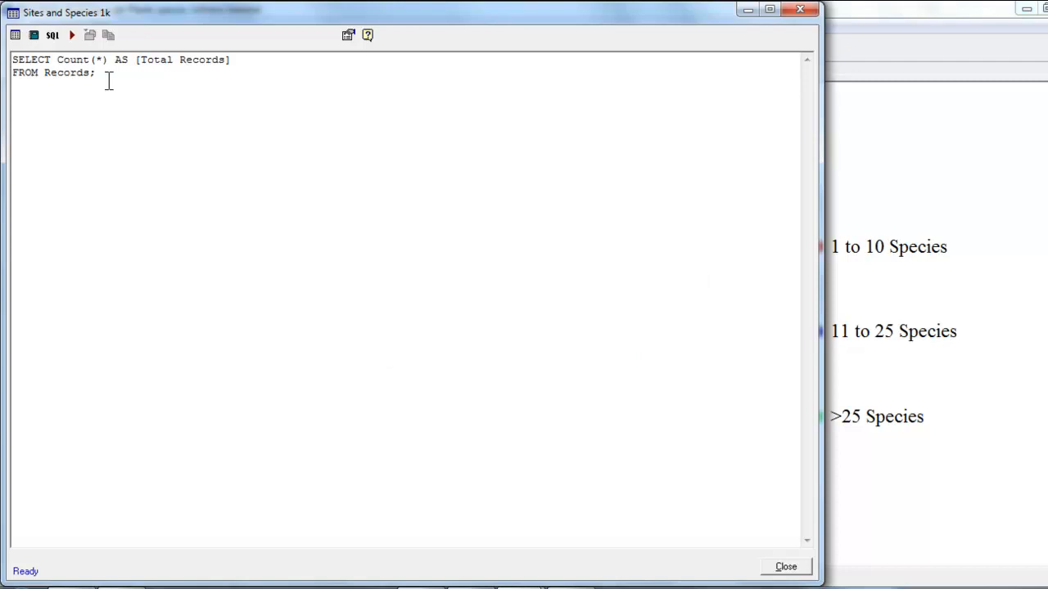
click(99, 72)
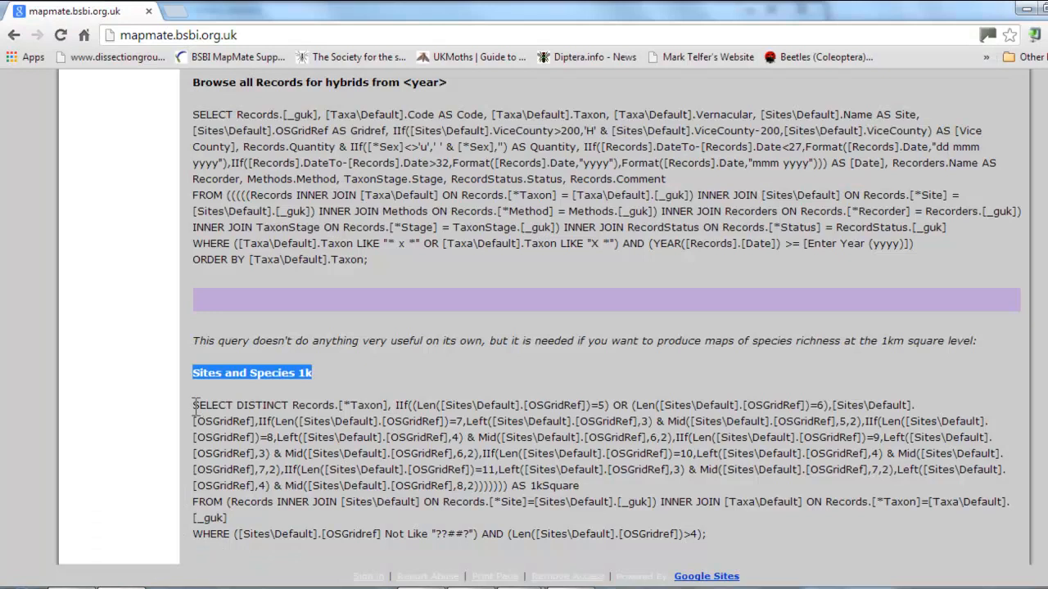
Select and copy the Sites and Species 1k SQL statement from the web page.
drag(191, 404, 238, 469)
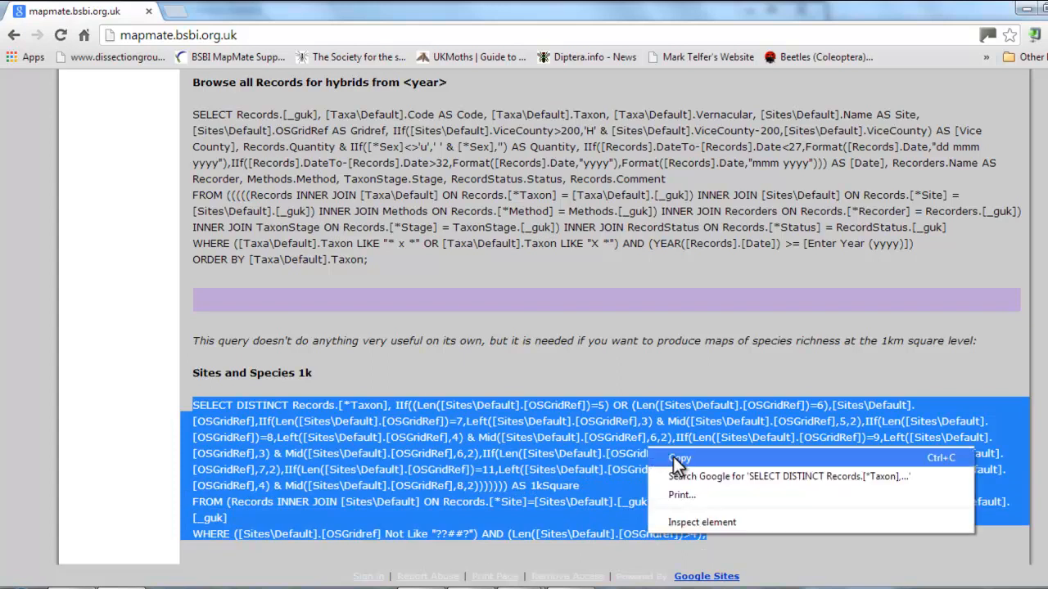
click(678, 458)
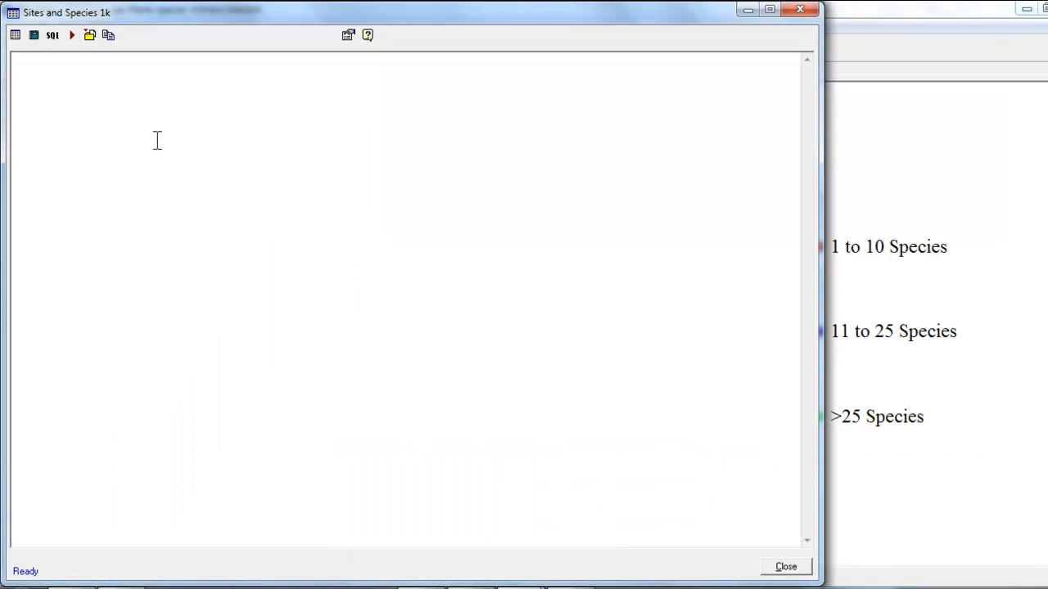
Paste the copied SQL into the empty query editor and save, confirming the overwrite.
right_click(157, 140)
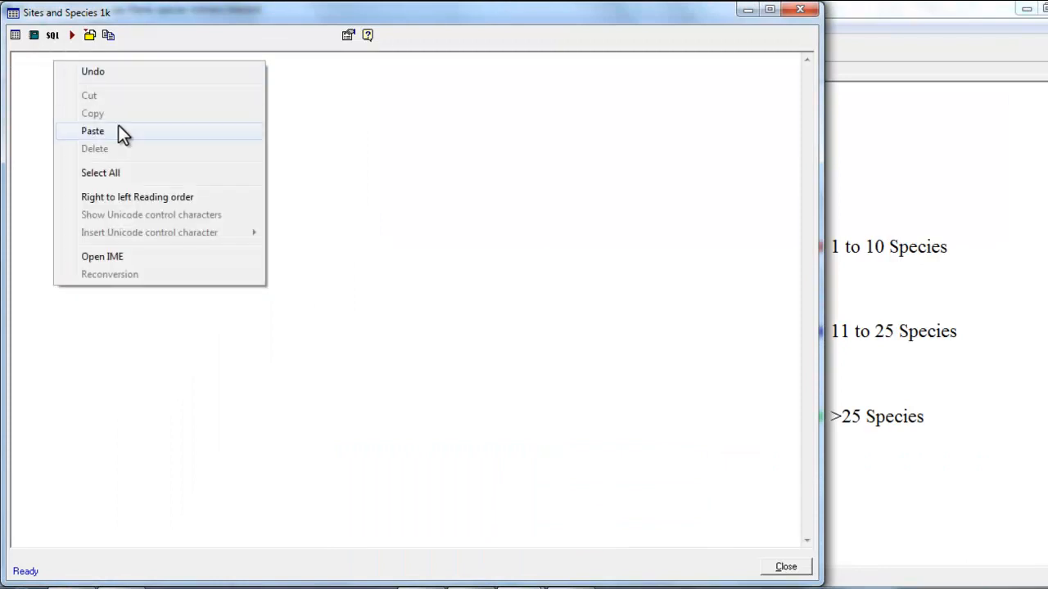
click(92, 131)
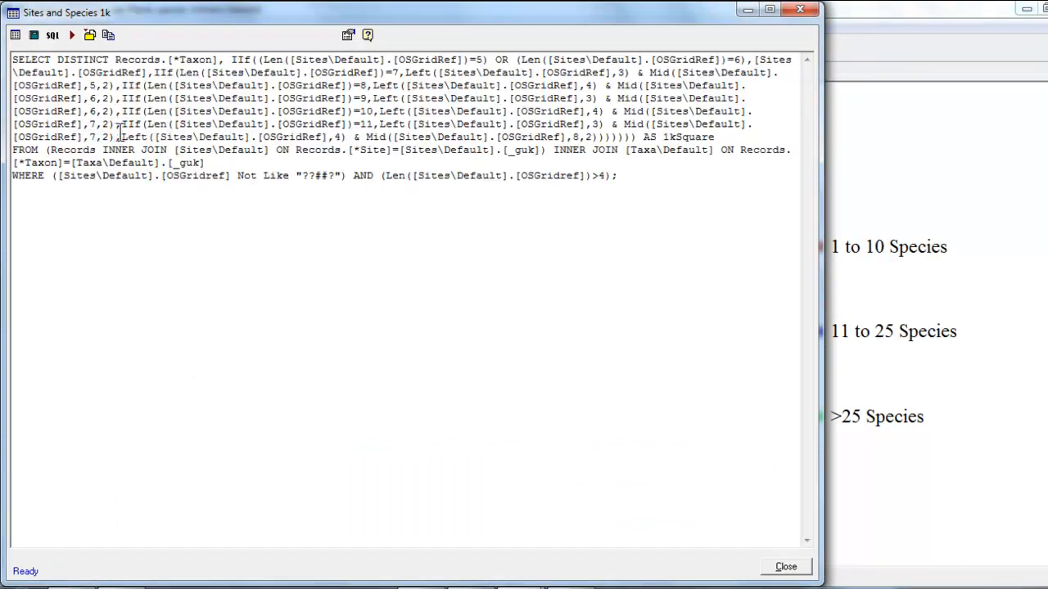
mouse_move(90, 35)
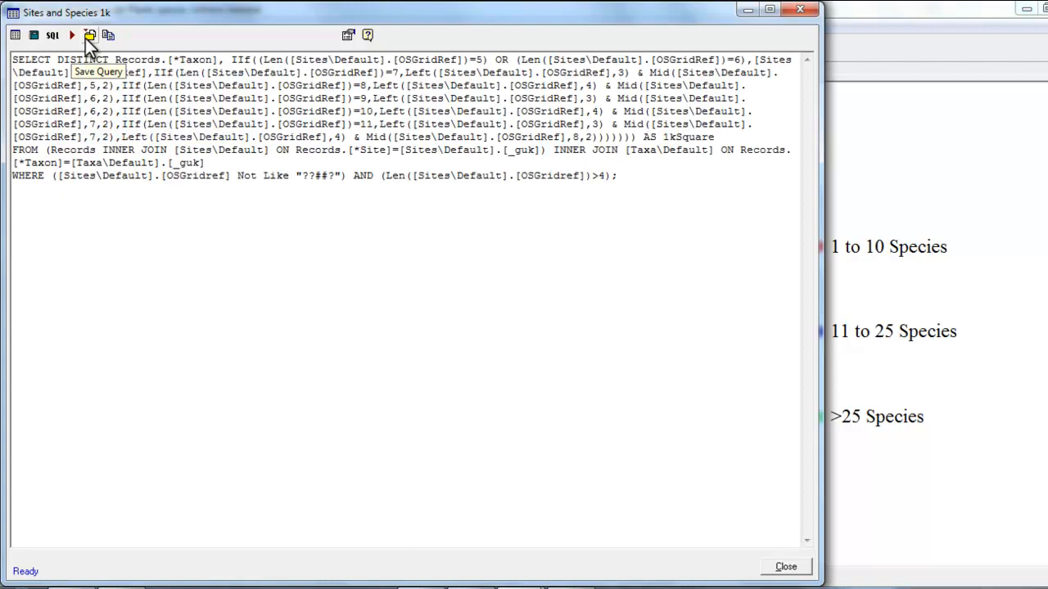
click(89, 34)
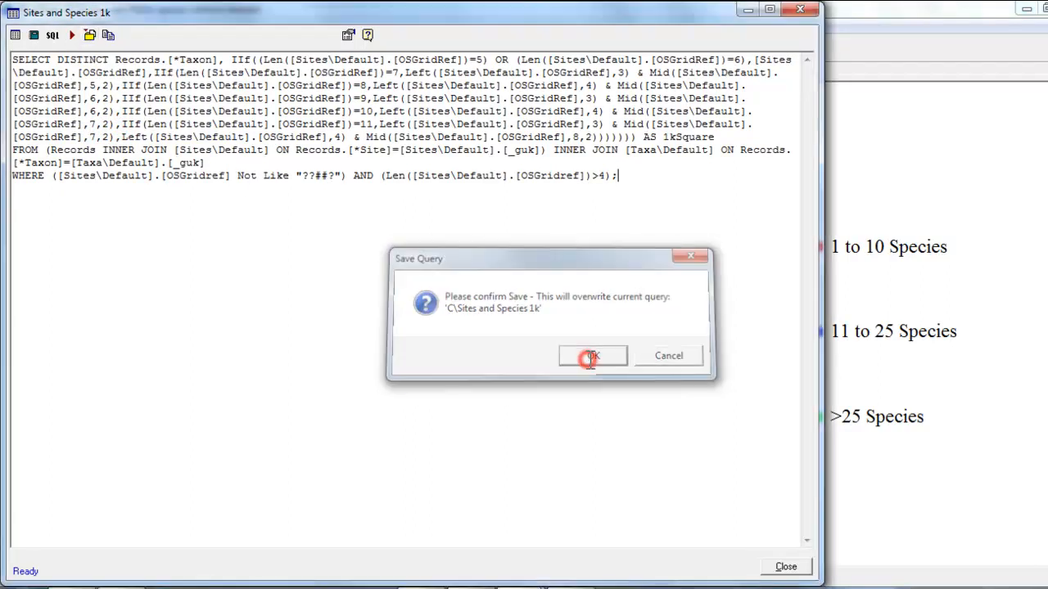
click(592, 355)
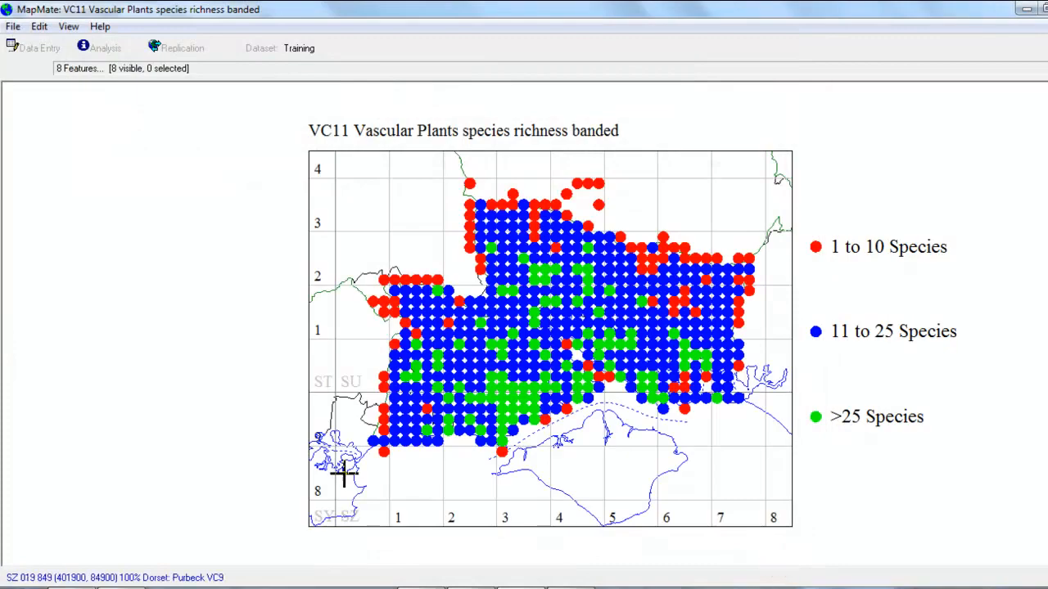
mouse_move(291, 473)
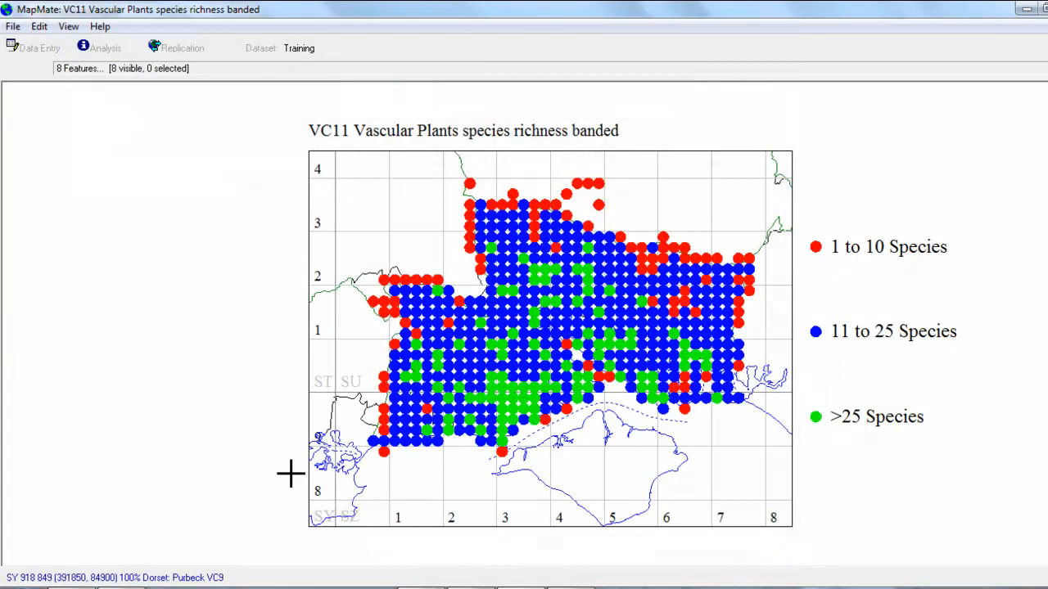
mouse_move(1031, 531)
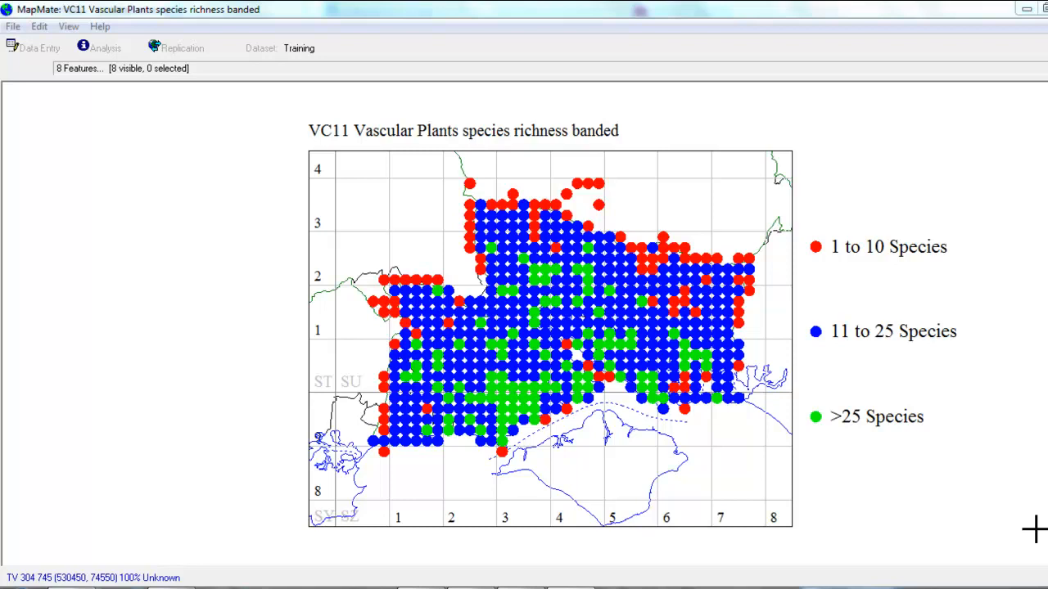
Close the VC11 Vascular Plants species richness map from the File menu.
click(13, 26)
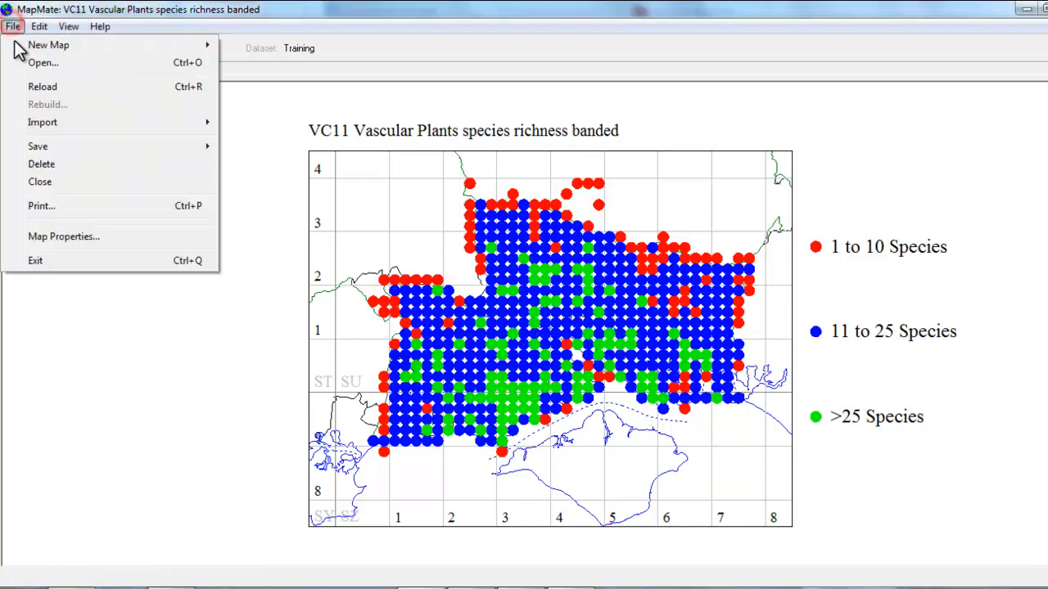
click(39, 182)
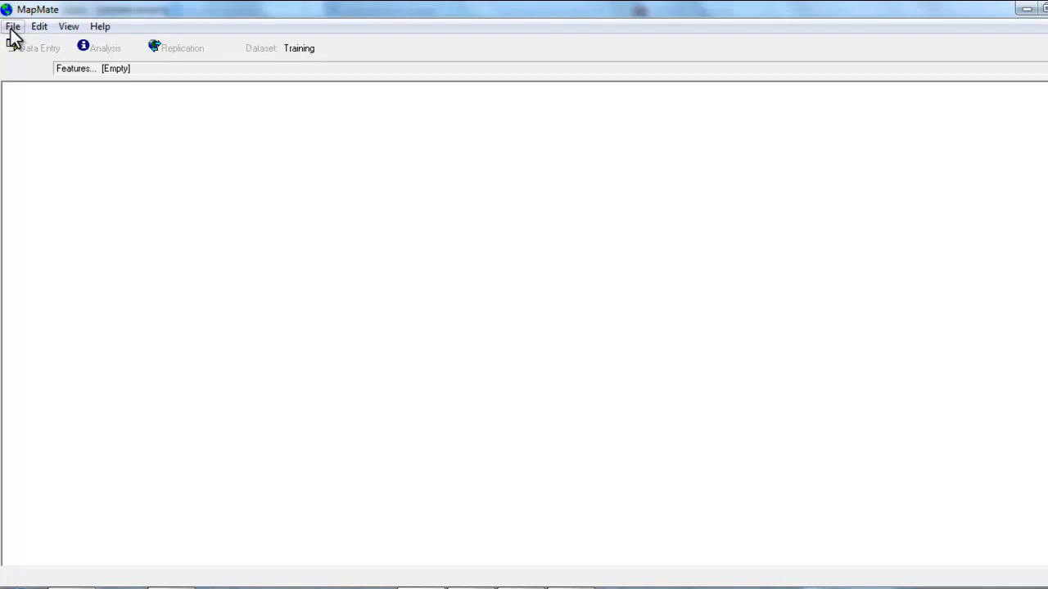
Build a new map with the Special Map Wizard, selecting '1 to 10 Species 10km'.
click(13, 26)
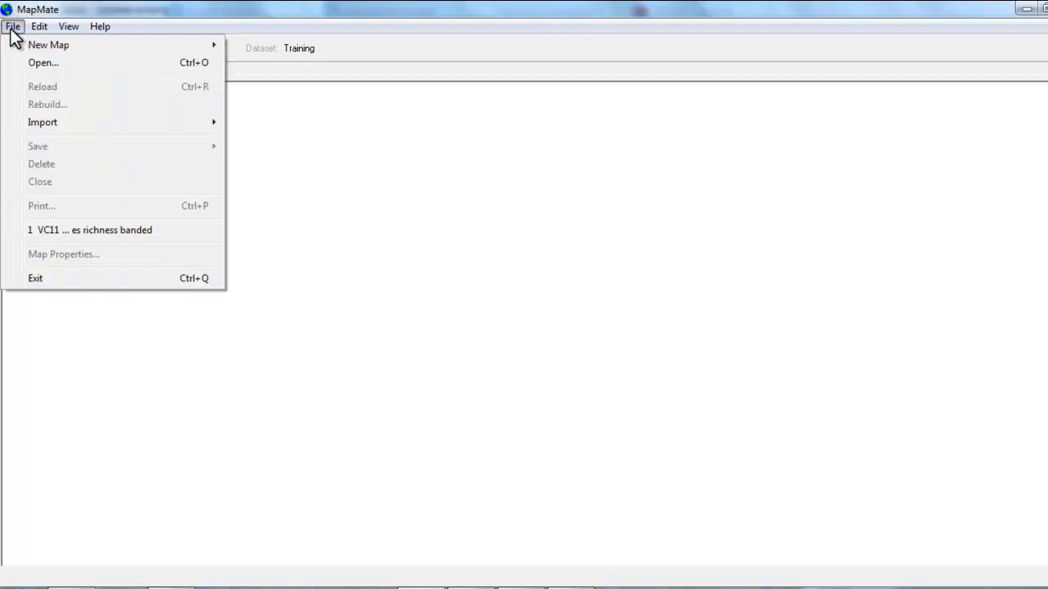
mouse_move(48, 45)
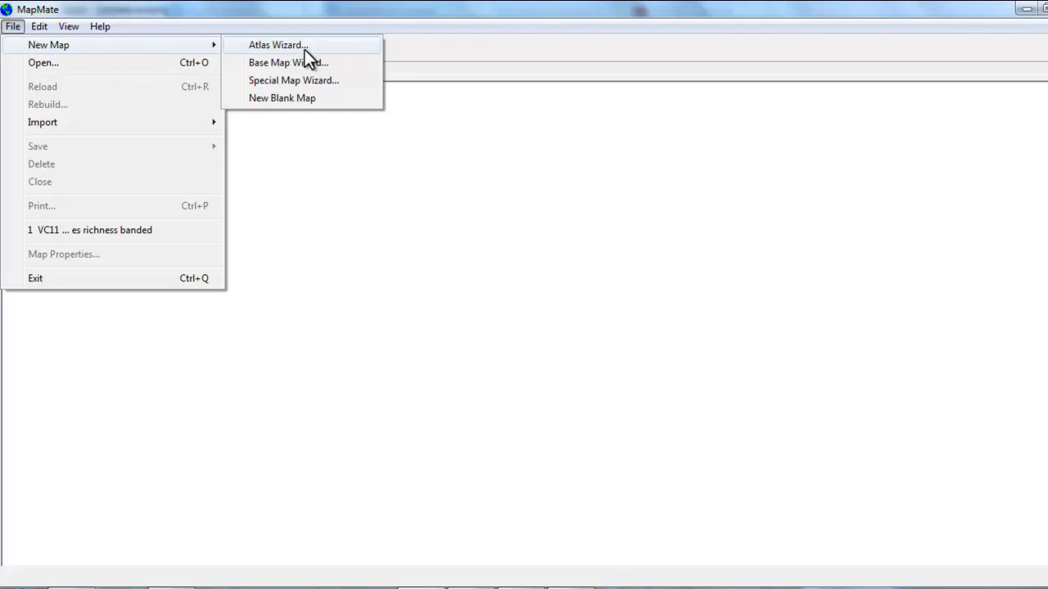
click(293, 79)
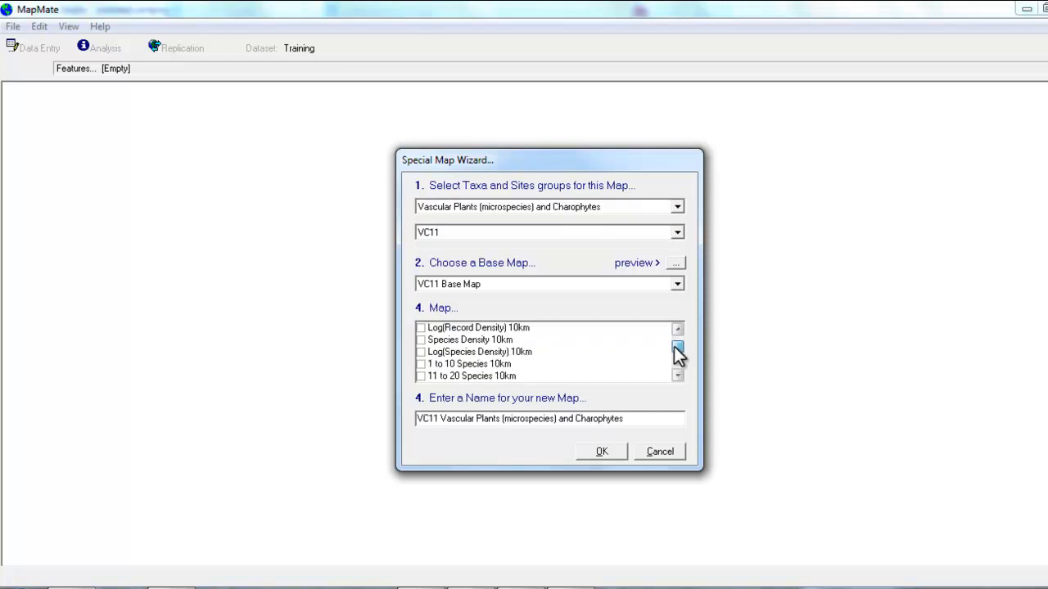
click(677, 347)
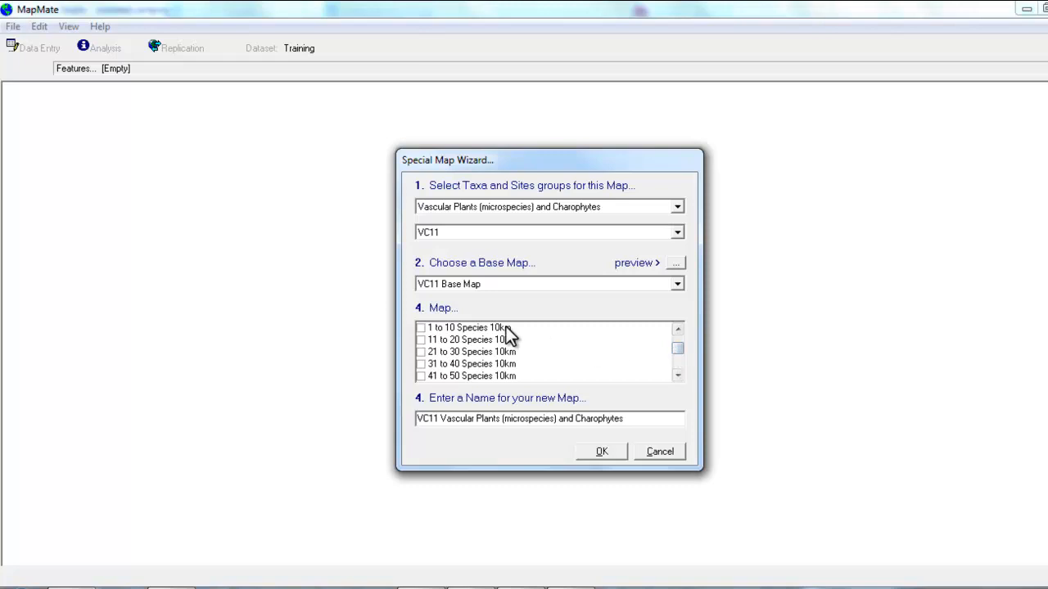
mouse_move(443, 340)
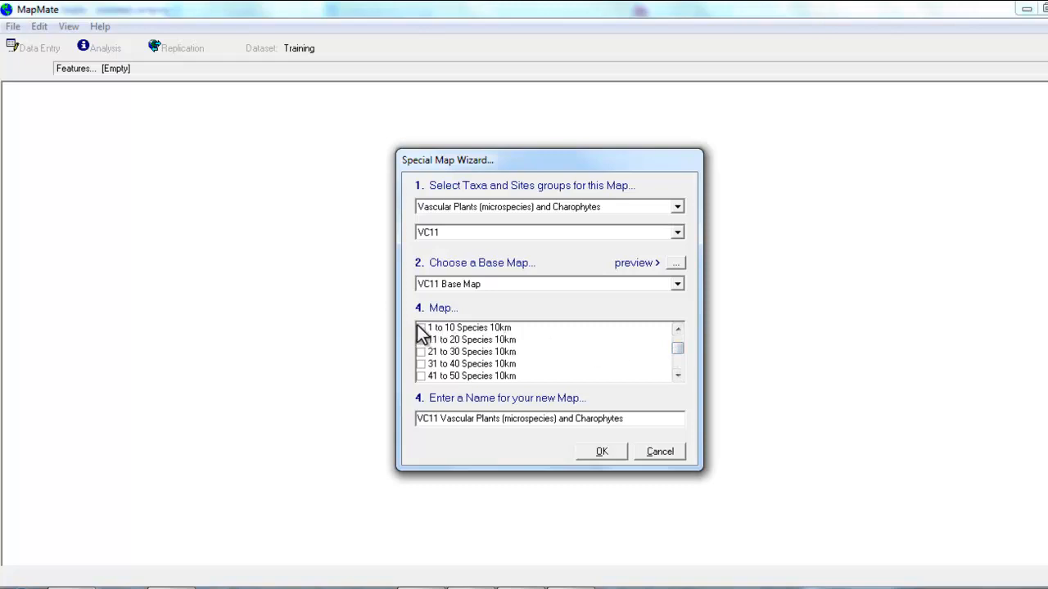
click(421, 327)
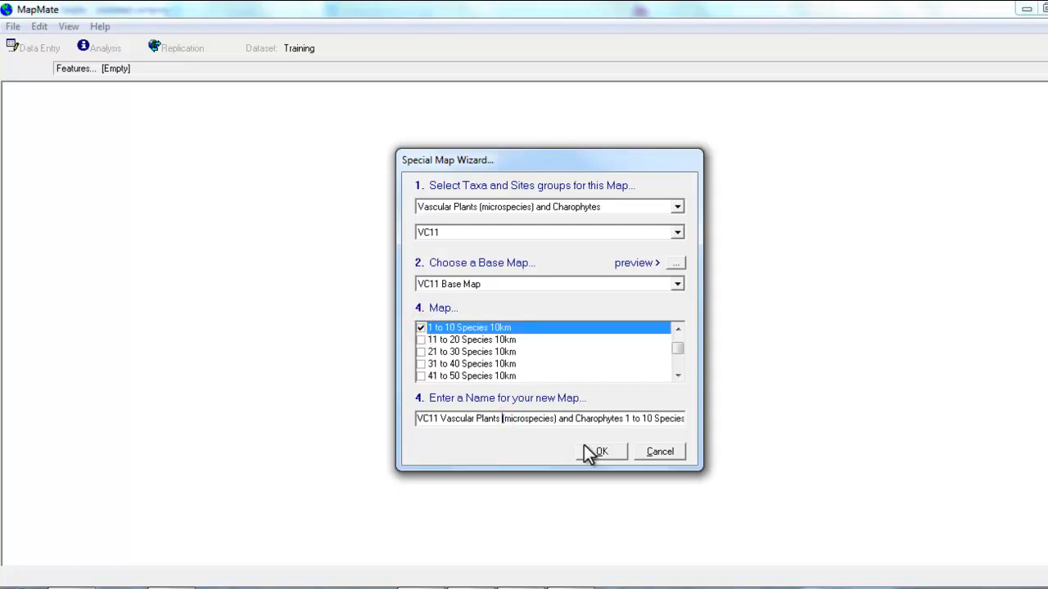
click(600, 451)
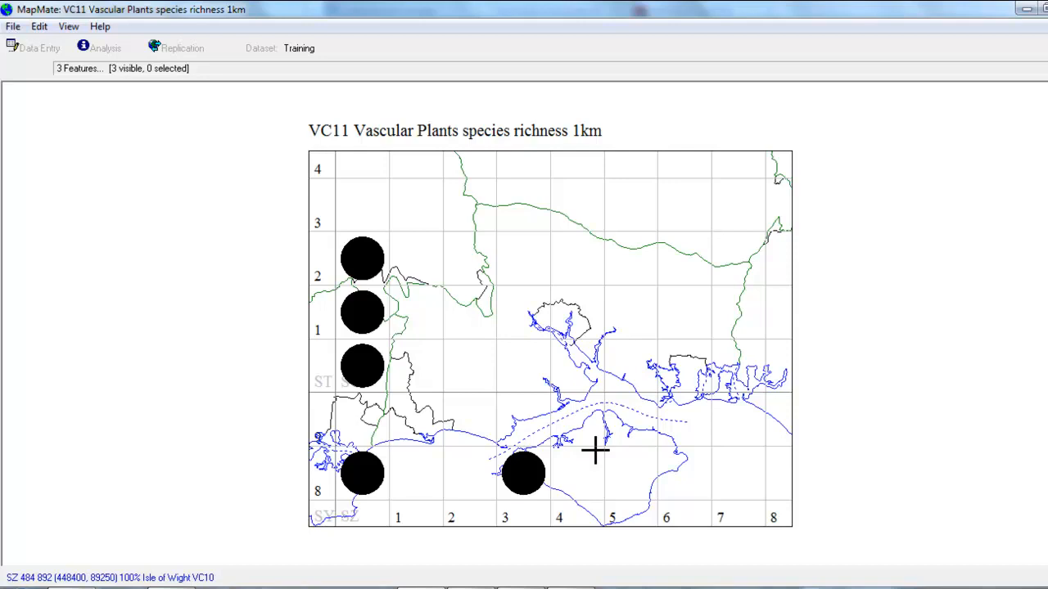
mouse_move(595, 457)
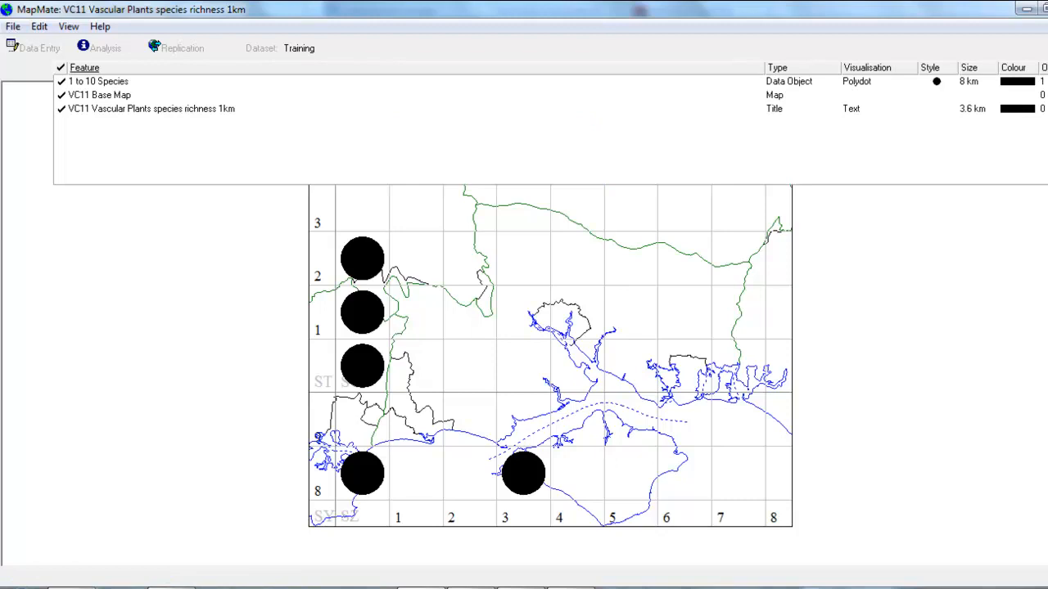
mouse_move(88, 90)
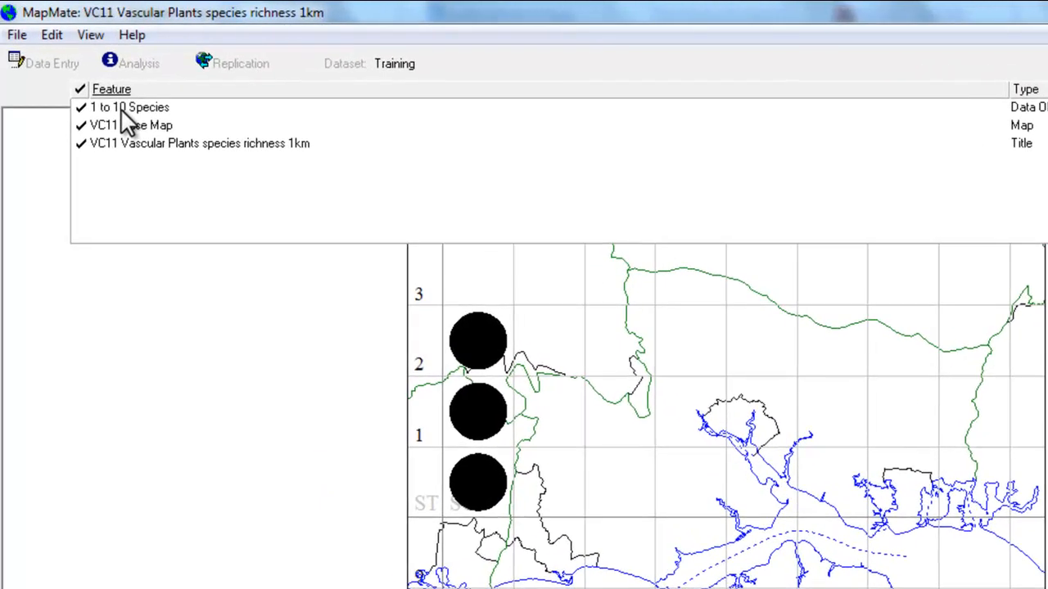
Edit the 1 to 10 Species SQL from U\ to C\ and 10k to 1k, then save.
double_click(128, 106)
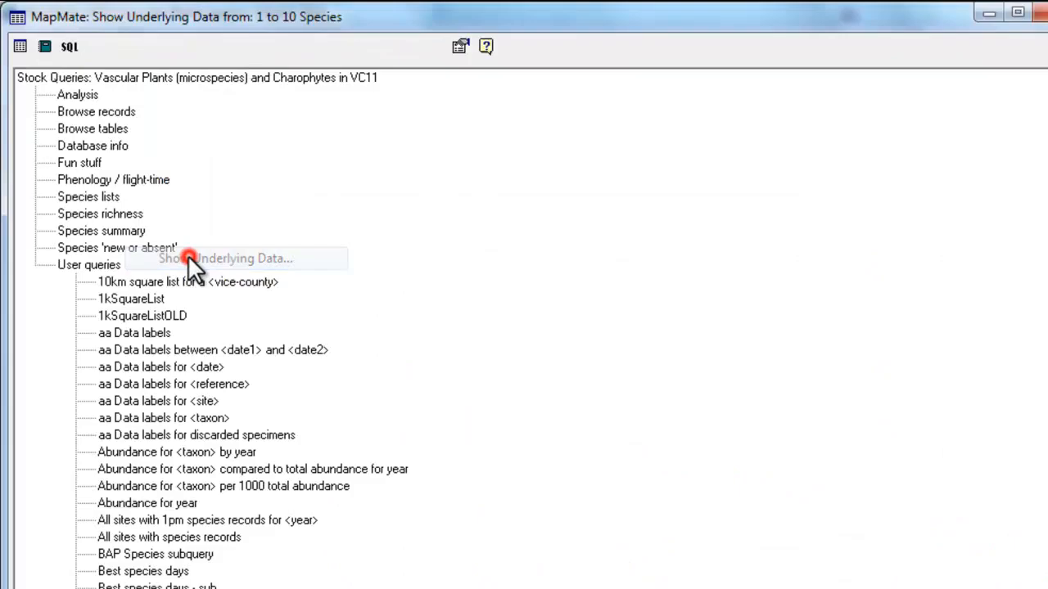
click(225, 257)
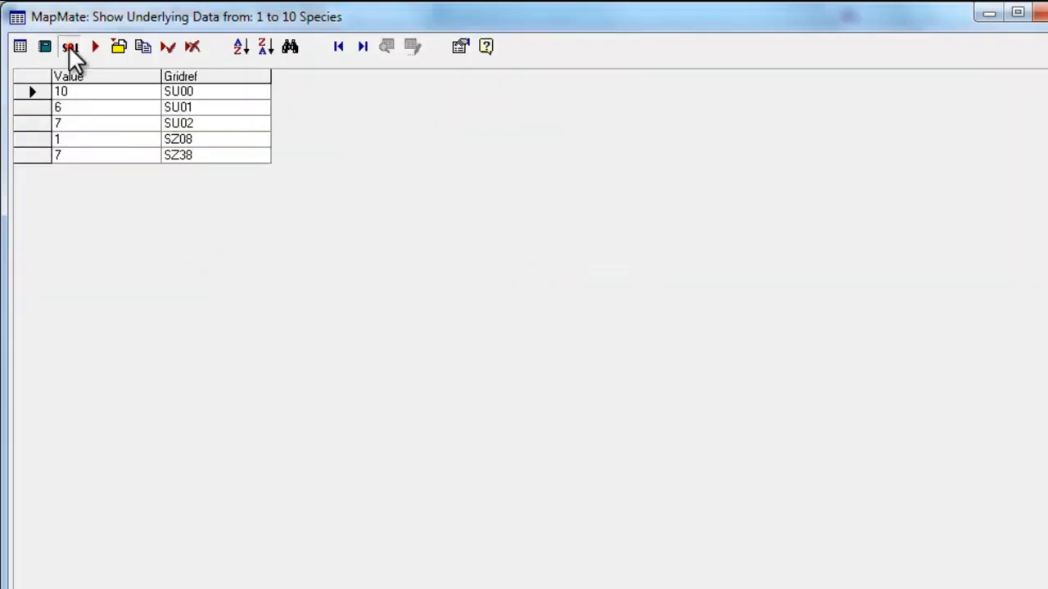
click(69, 45)
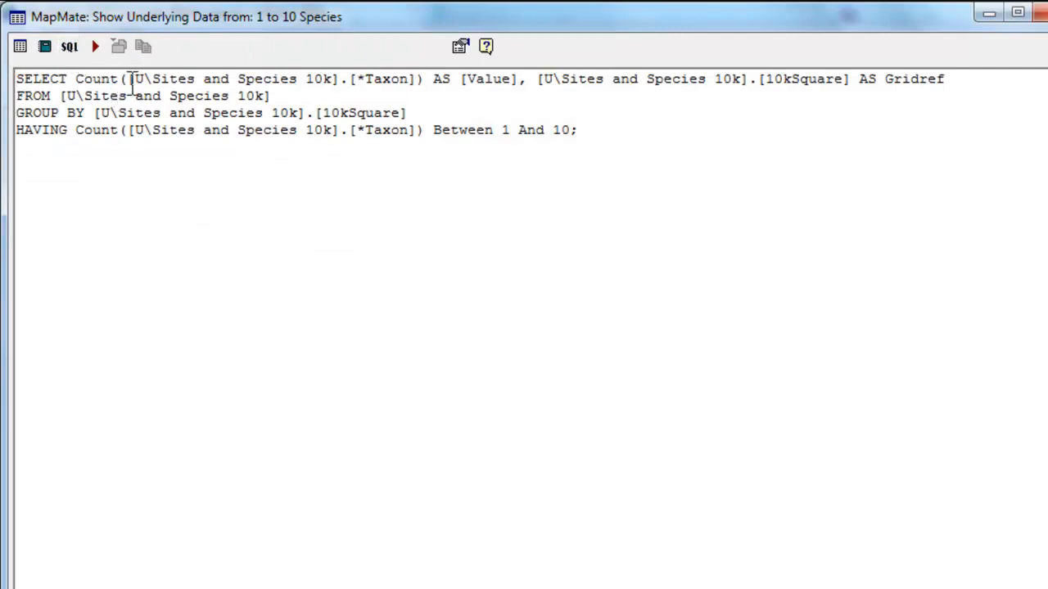
click(235, 79)
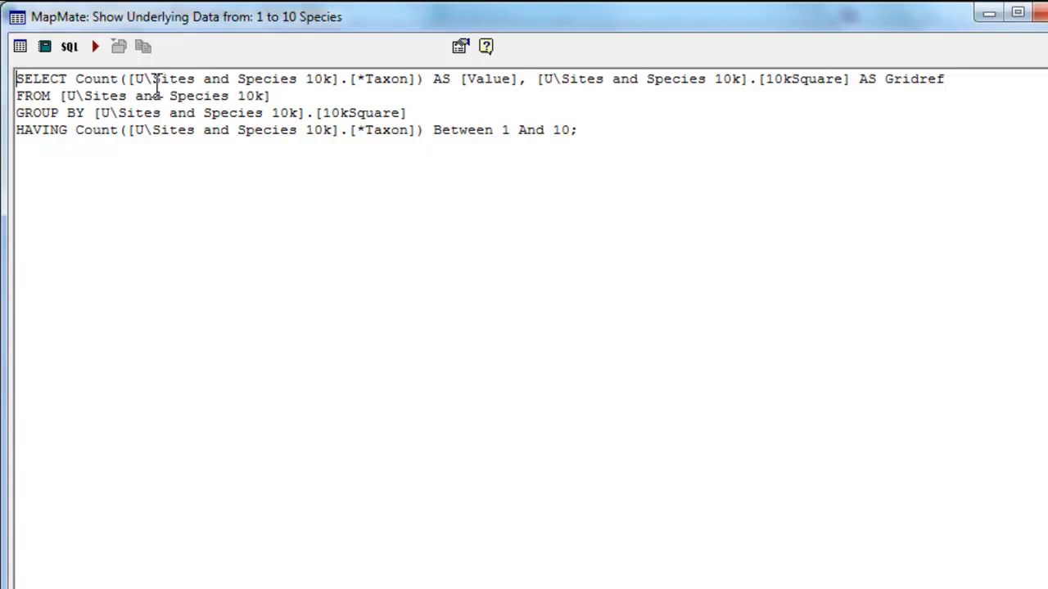
mouse_move(154, 84)
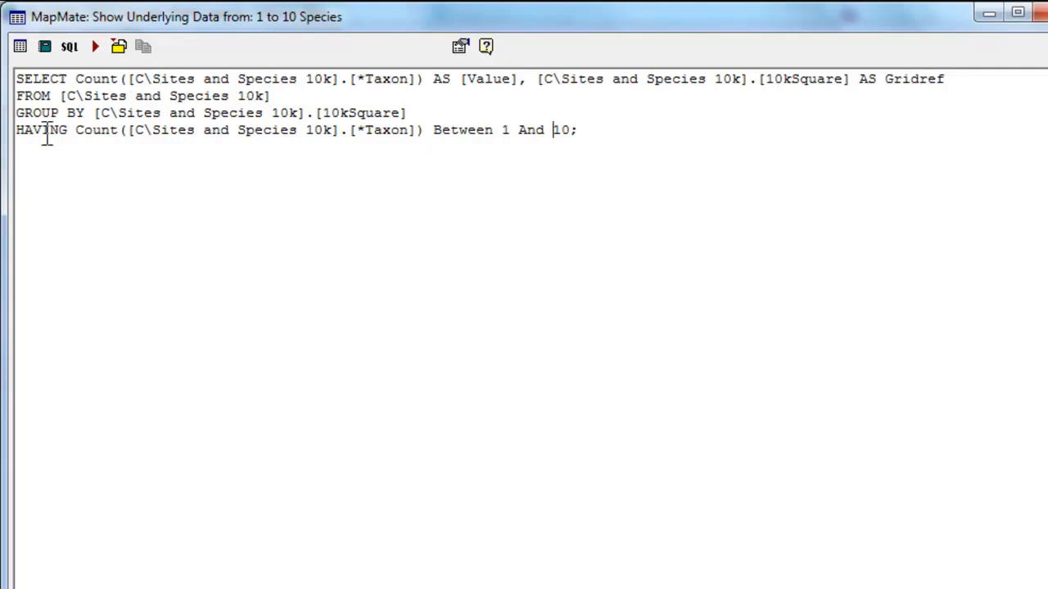
mouse_move(325, 79)
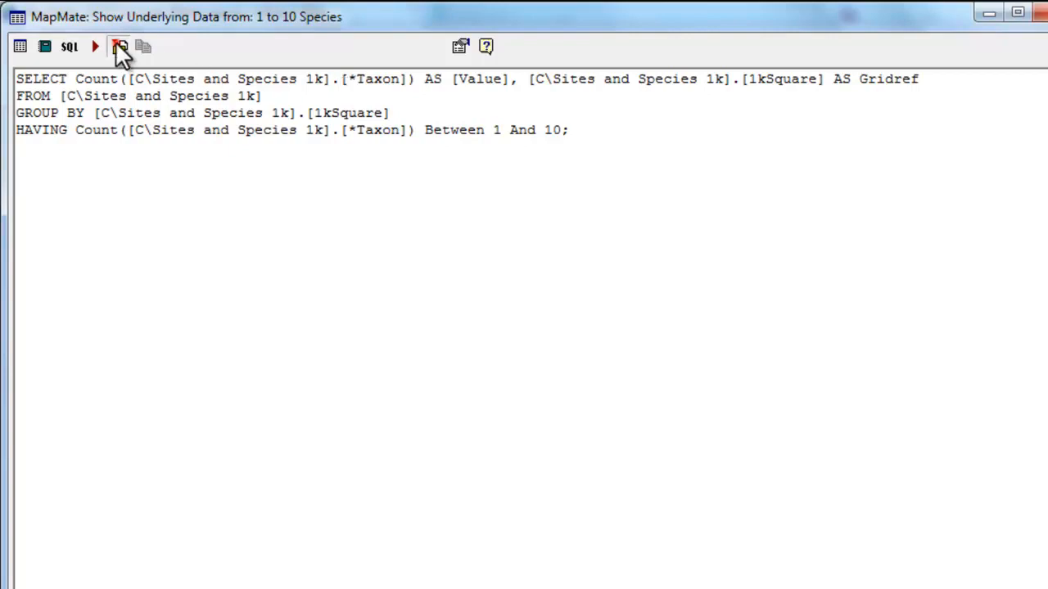
click(118, 46)
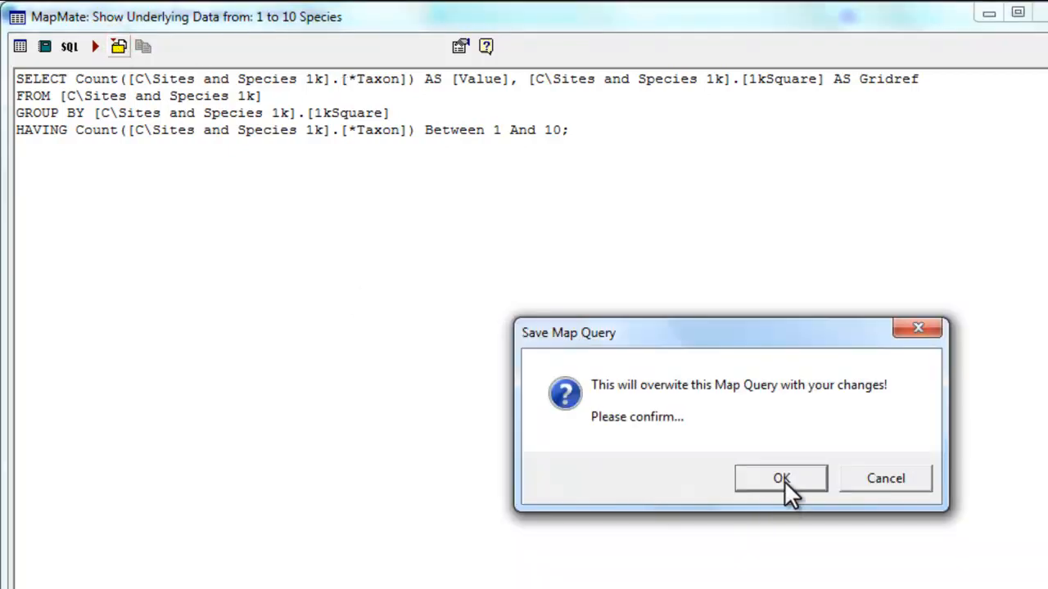
click(780, 478)
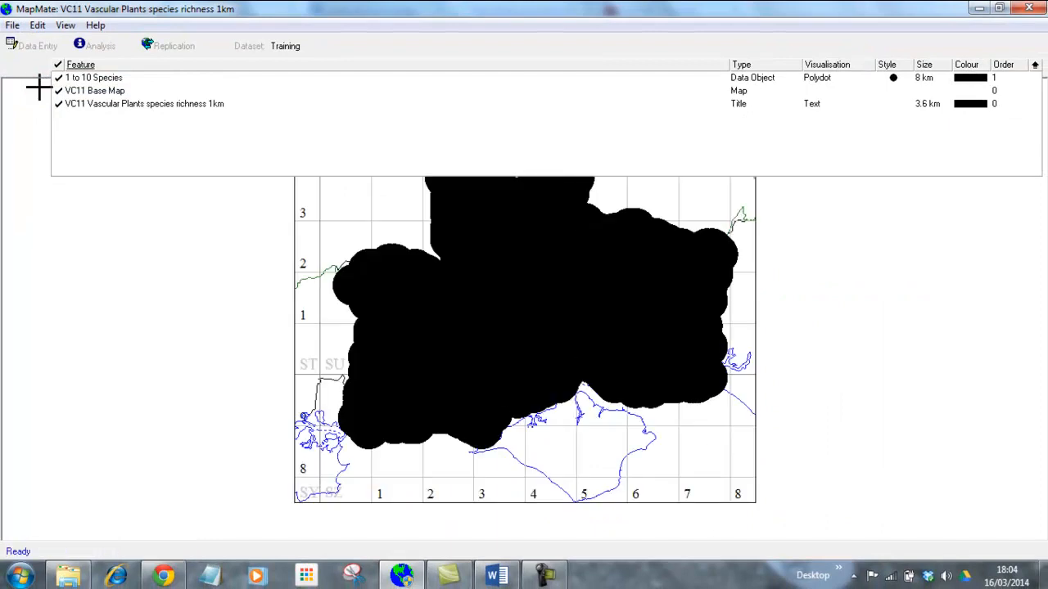
mouse_move(1012, 133)
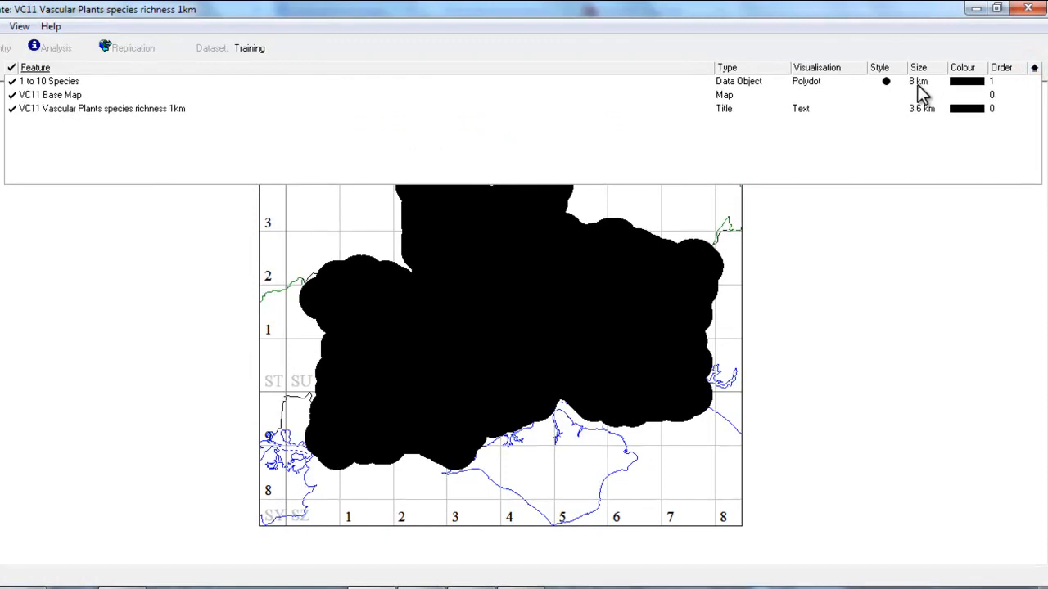
Change the 1 to 10 Species dot size from 8 km to 1 km.
click(919, 81)
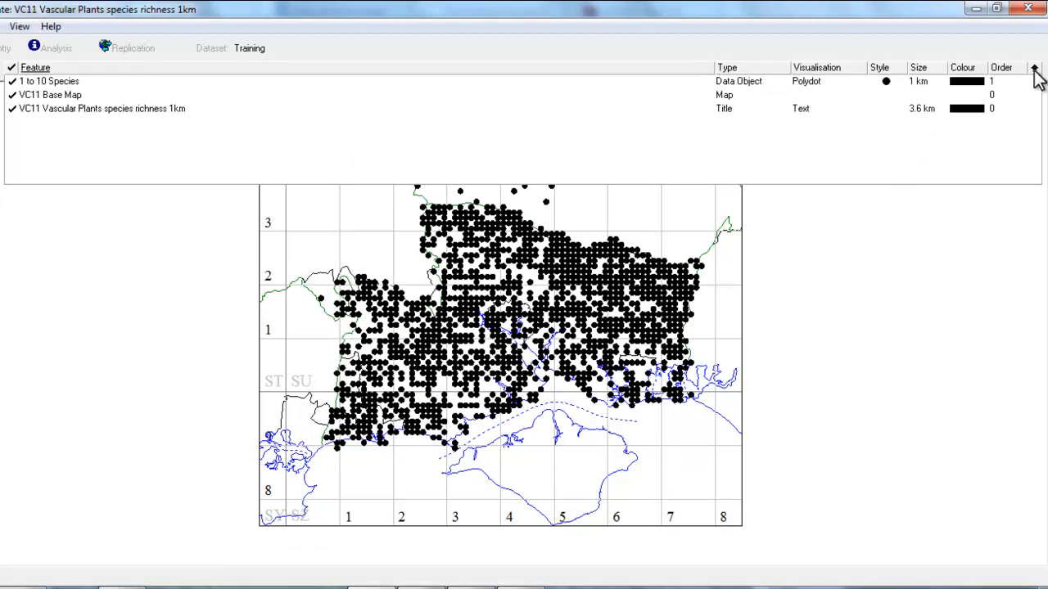
click(1034, 69)
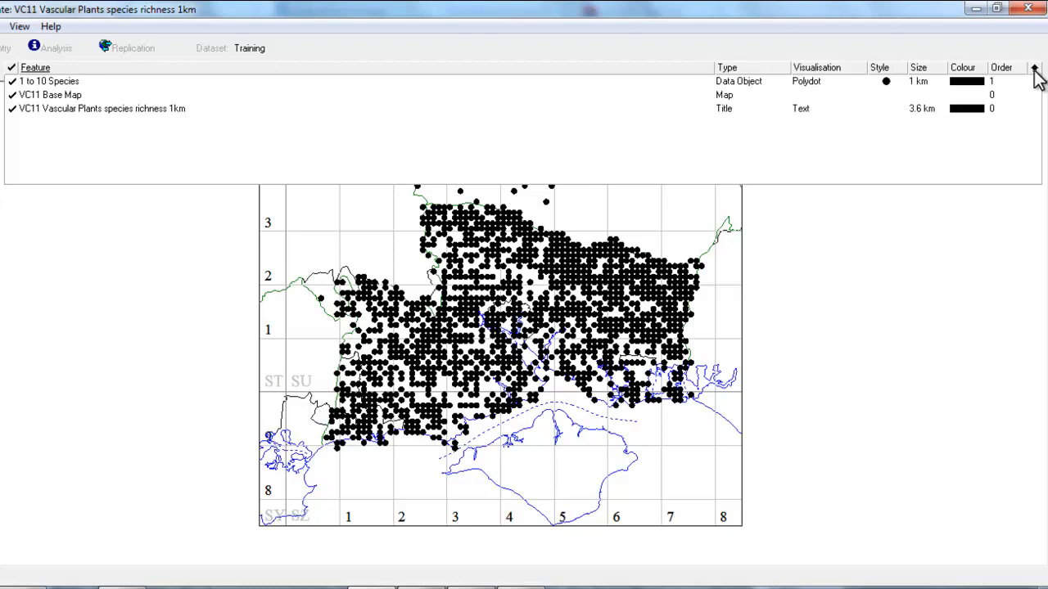
mouse_move(385, 172)
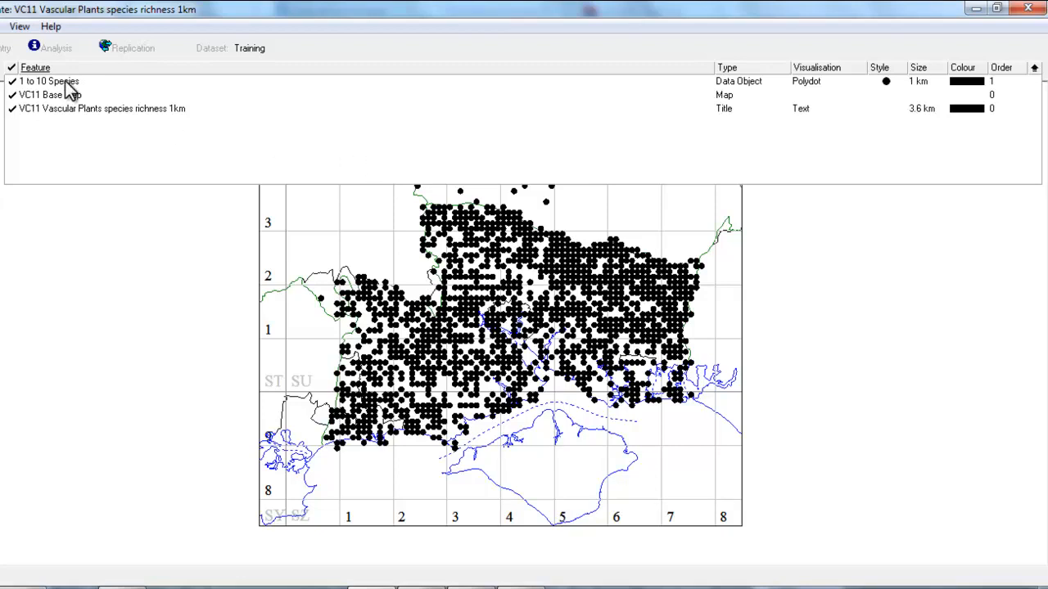
mouse_move(107, 90)
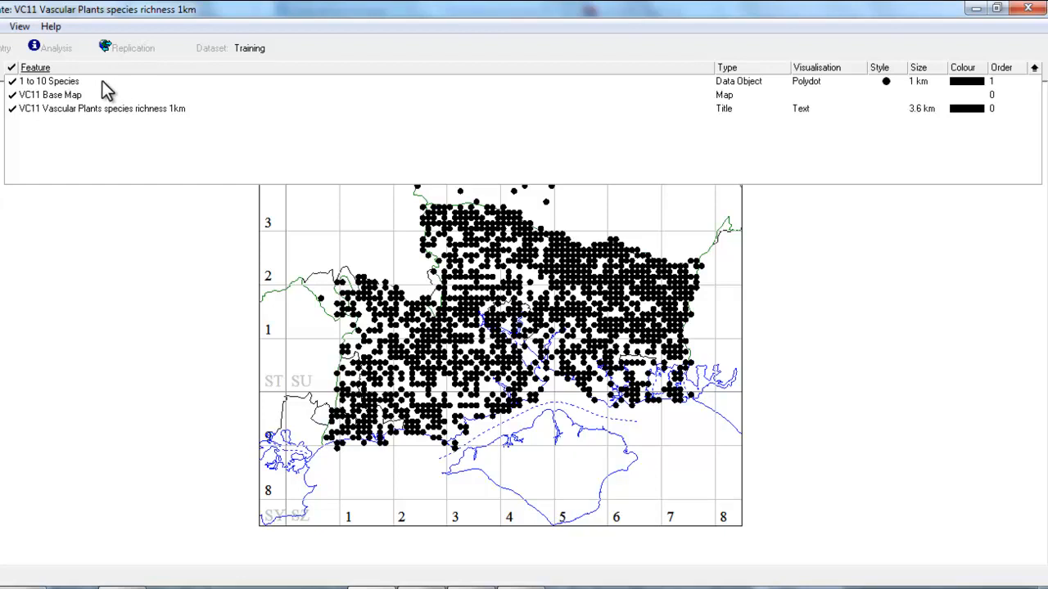
Add copies of the dot layer and rename the third one to '21 to 30 Species'.
click(49, 80)
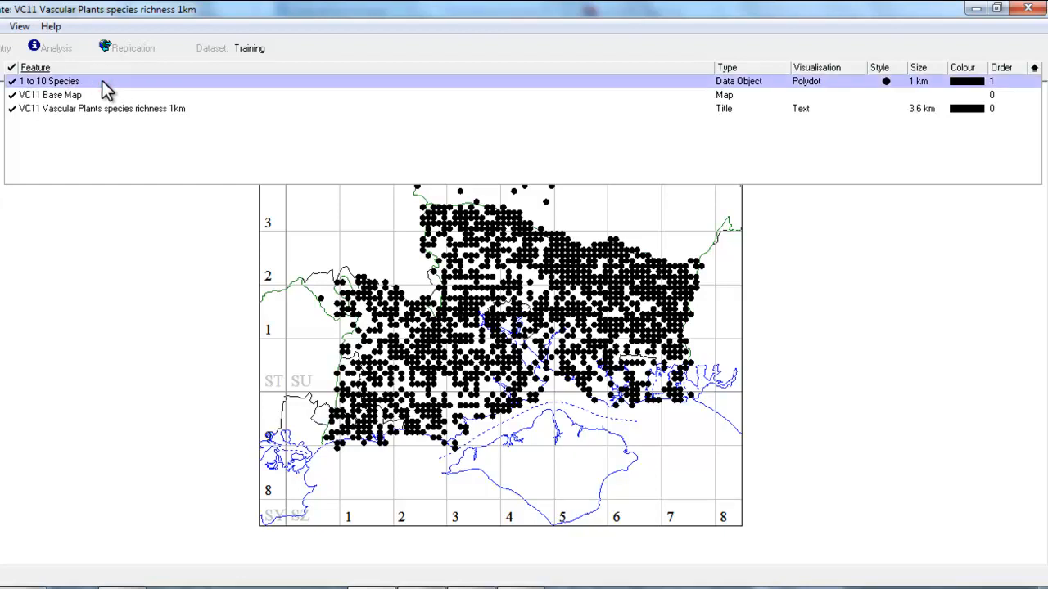
click(5, 26)
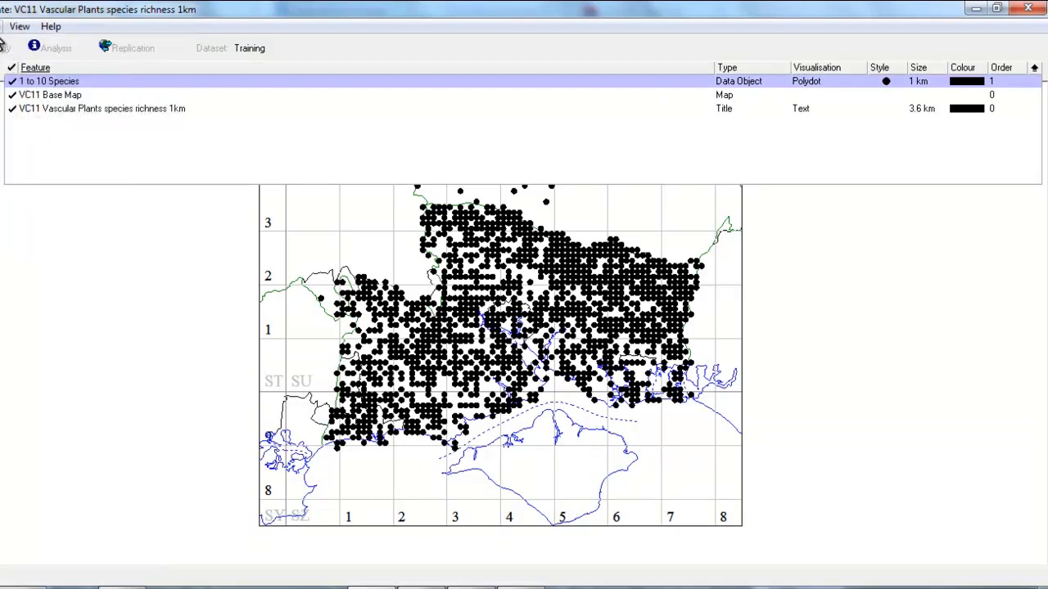
click(30, 131)
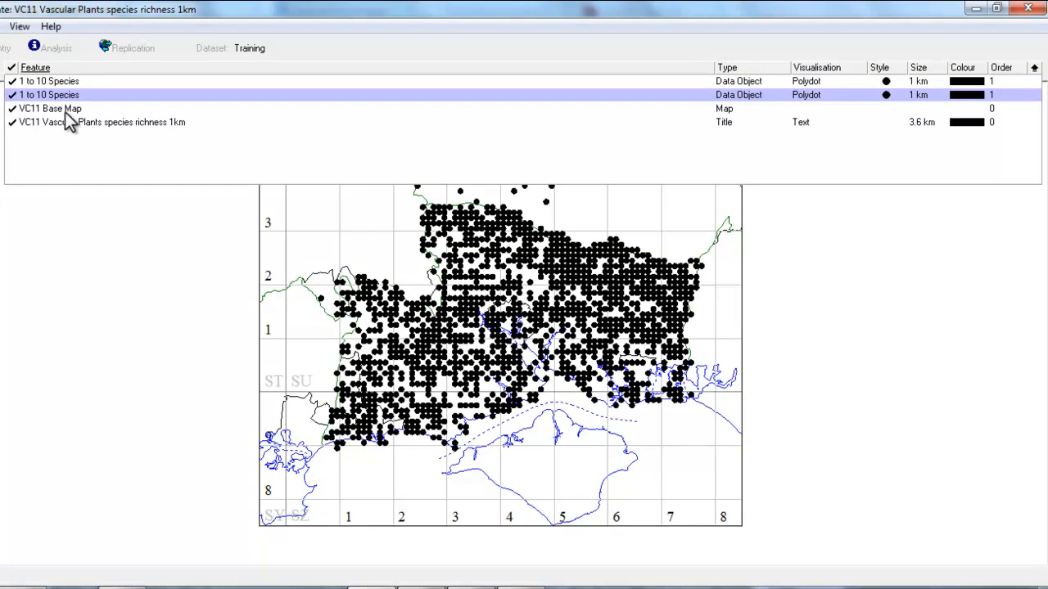
mouse_move(115, 104)
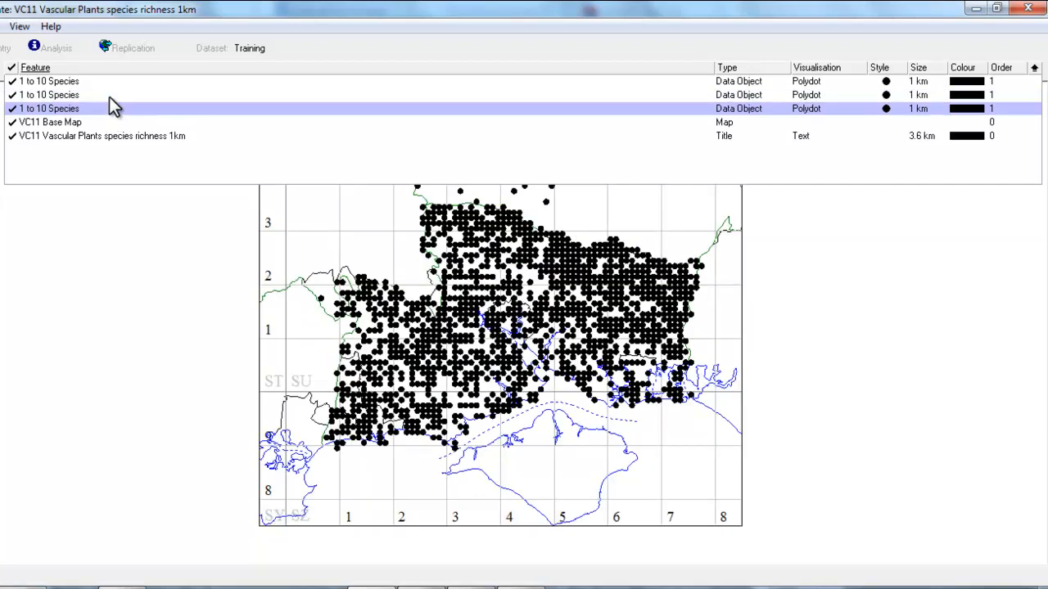
mouse_move(205, 115)
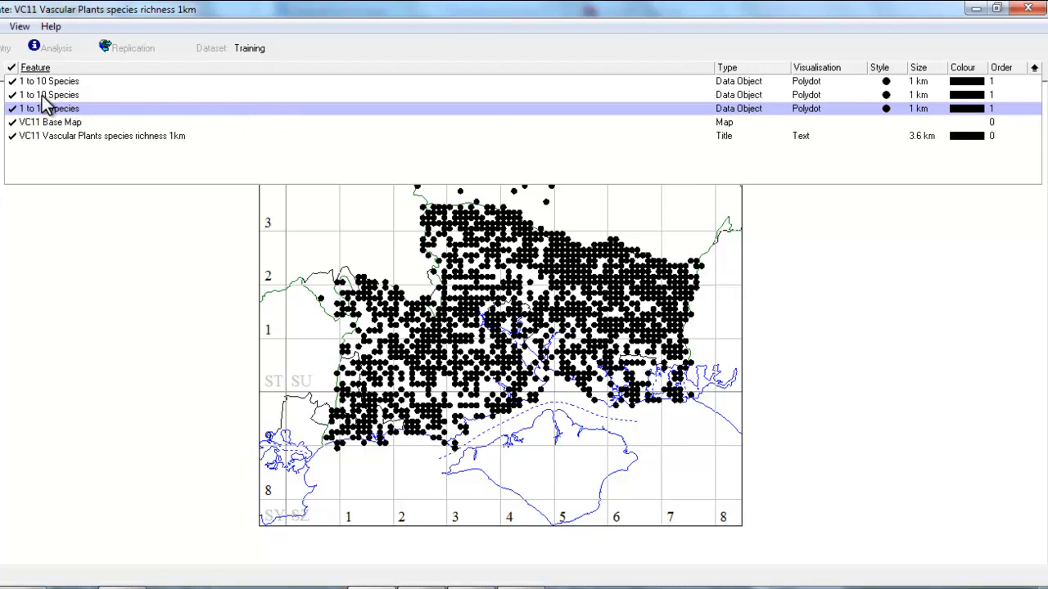
right_click(51, 108)
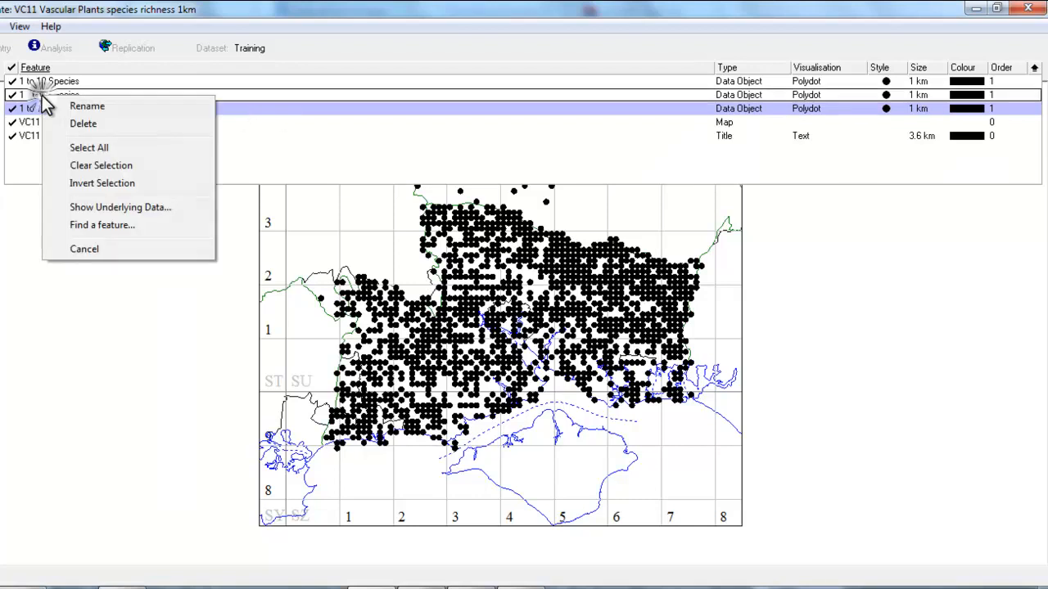
click(86, 106)
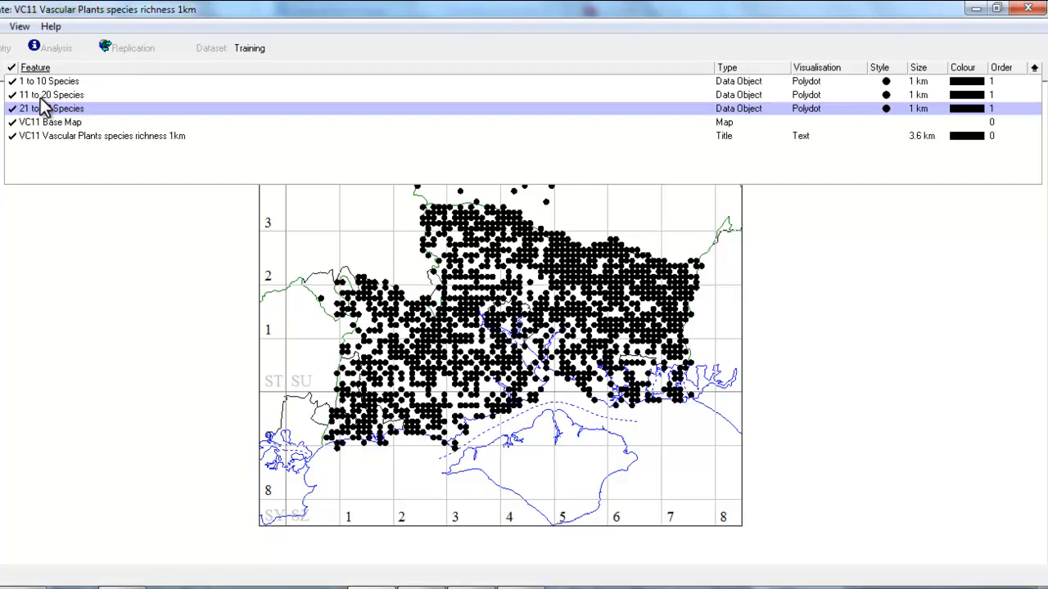
mouse_move(58, 109)
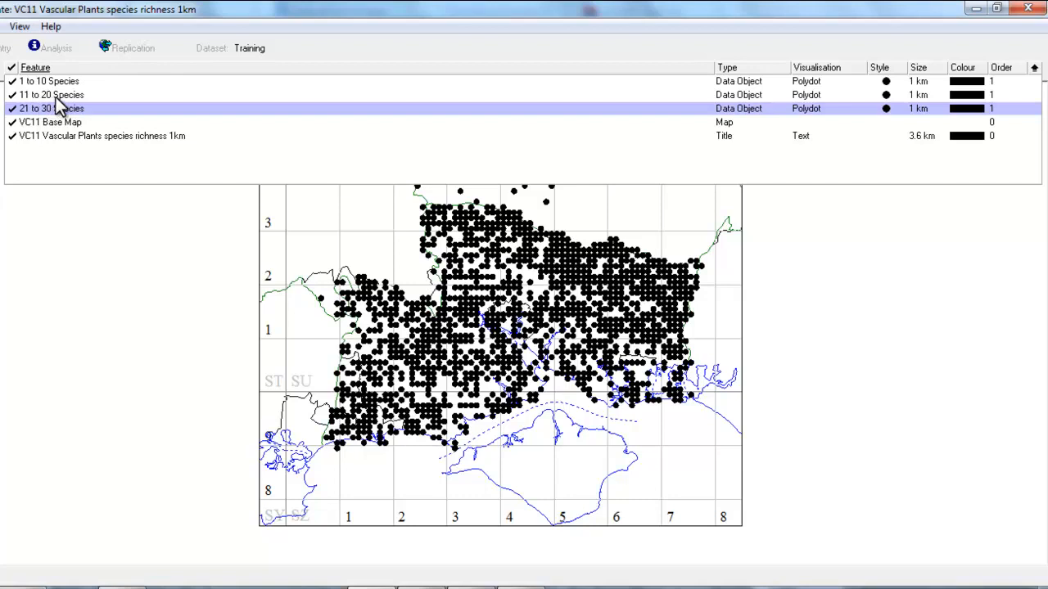
mouse_move(57, 110)
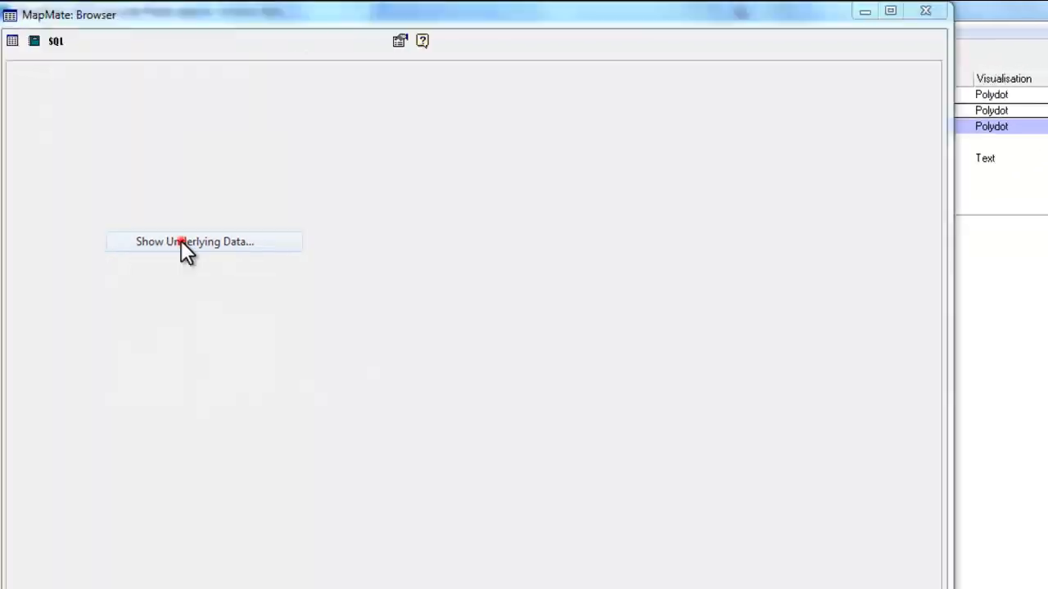
Edit the 11 to 20 Species query to count squares with 11–20 species and save it.
click(195, 241)
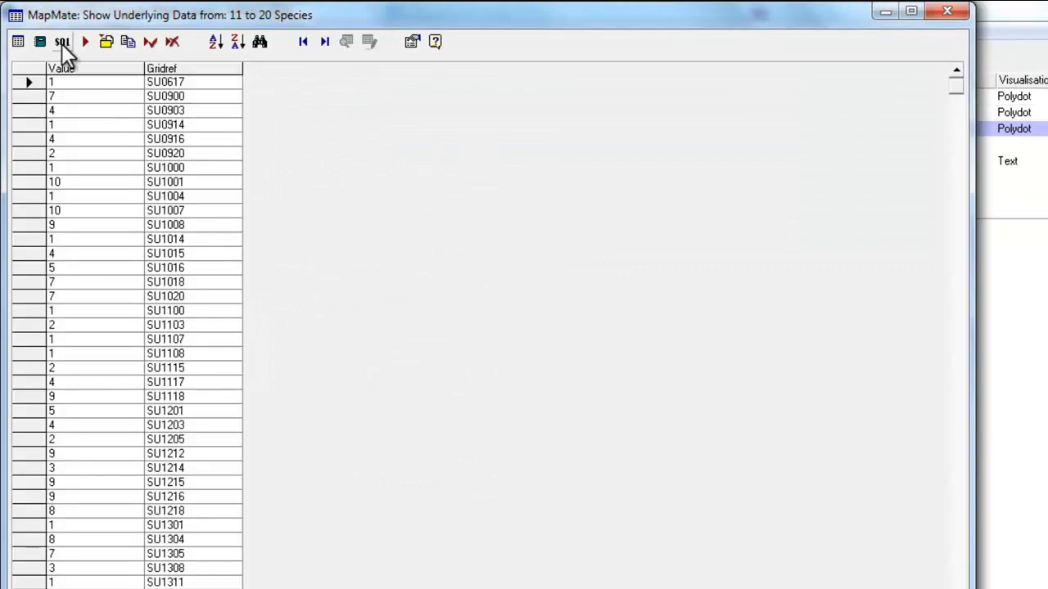
click(61, 42)
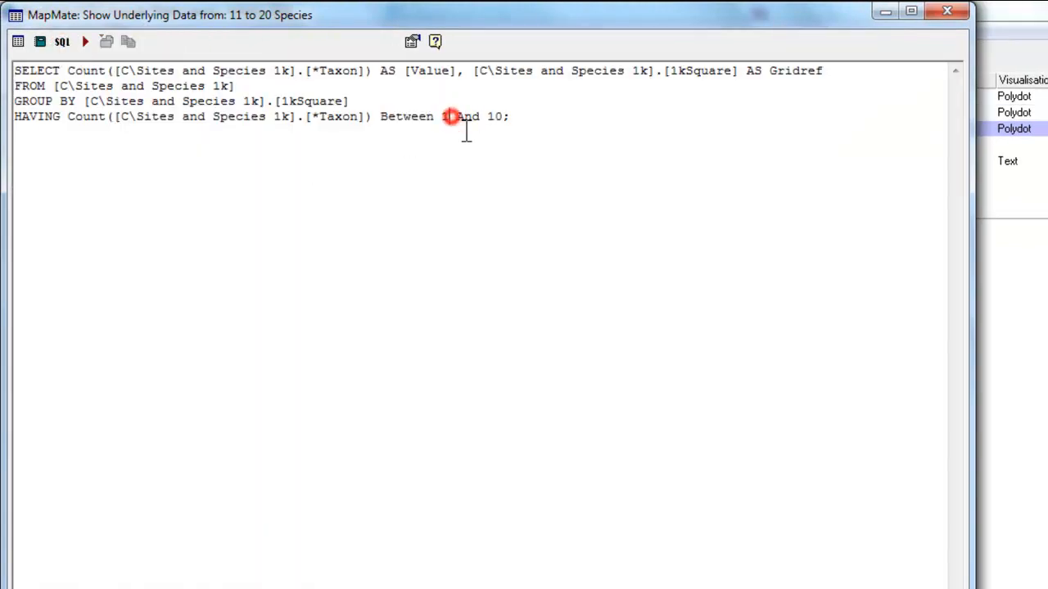
text(1)
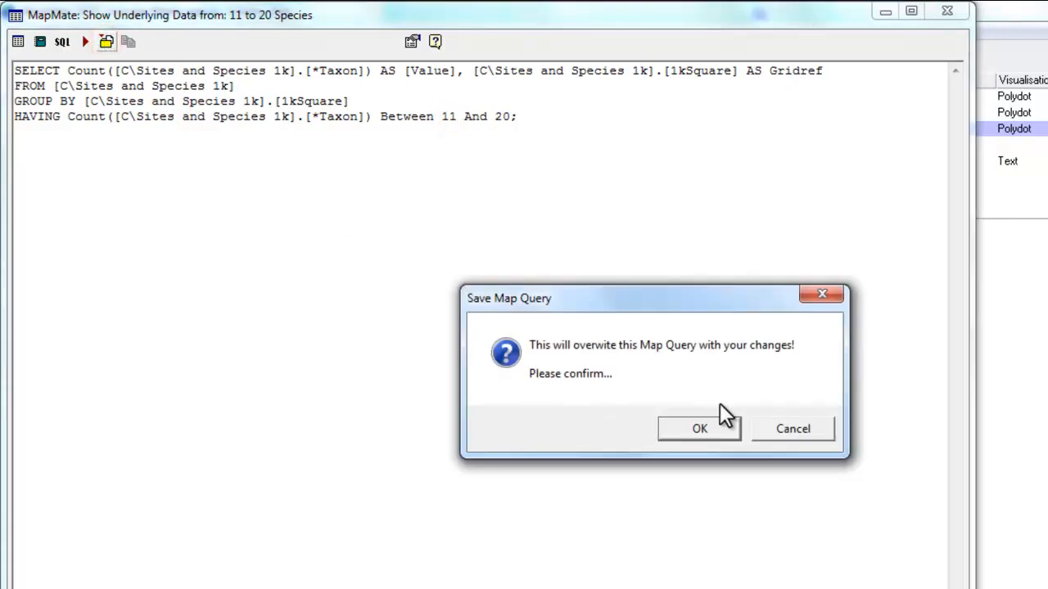
click(698, 428)
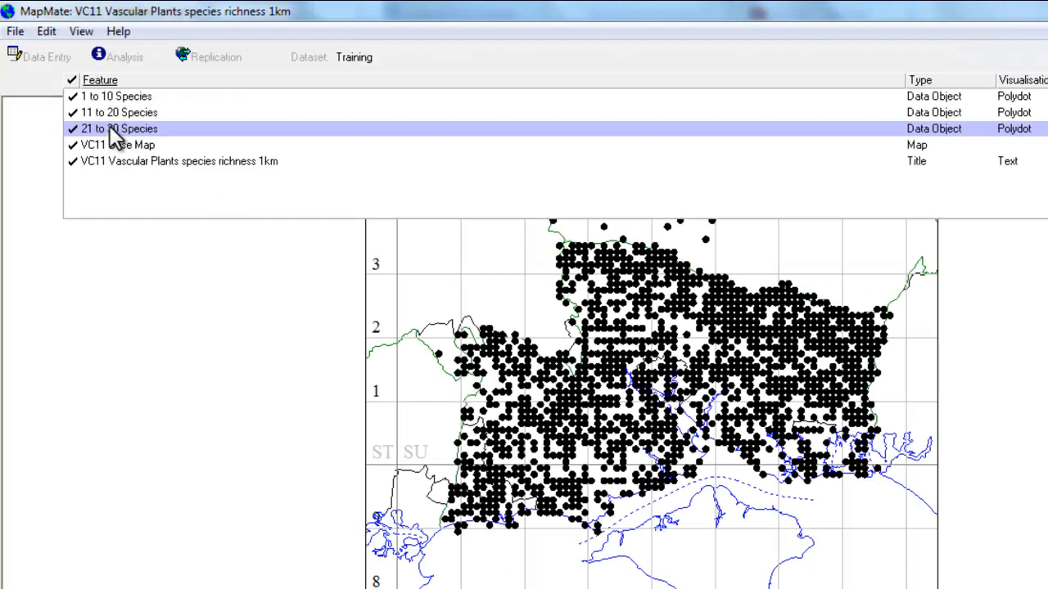
Edit and save the 21 to 30 Species query to count squares with 21–30 species.
double_click(118, 128)
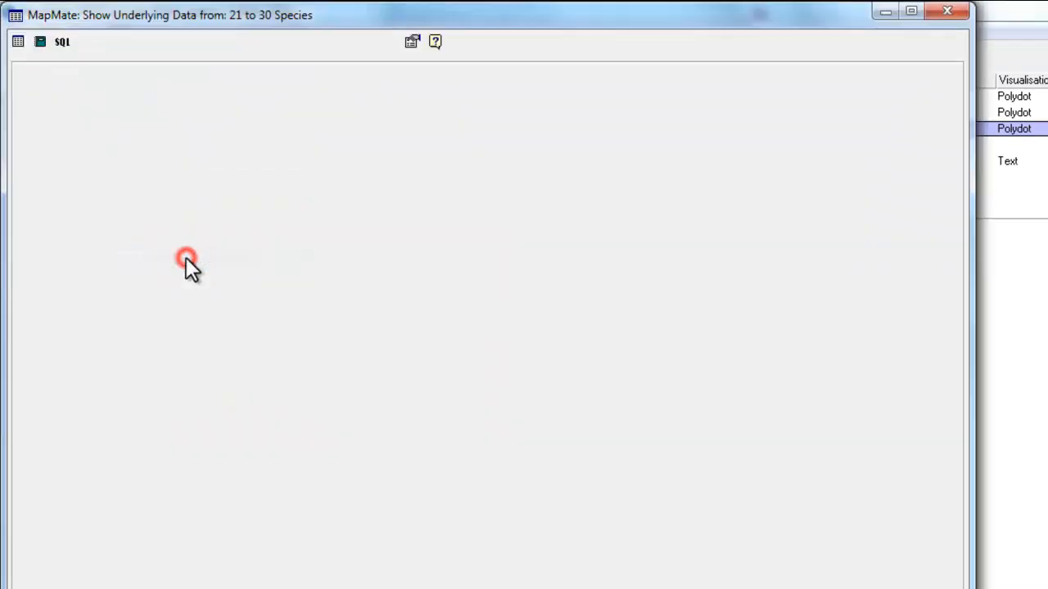
click(62, 41)
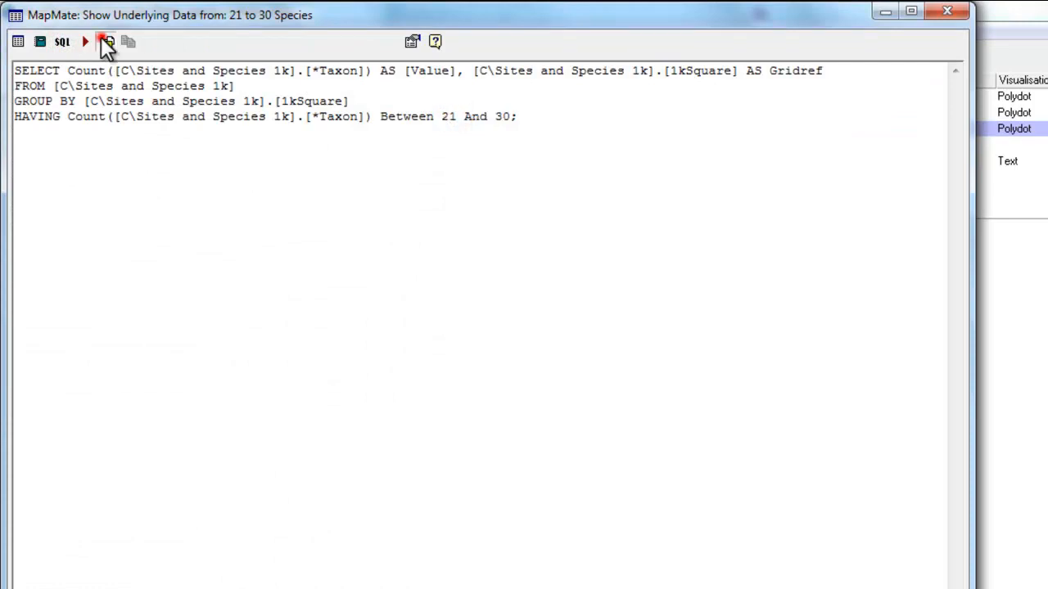
click(106, 41)
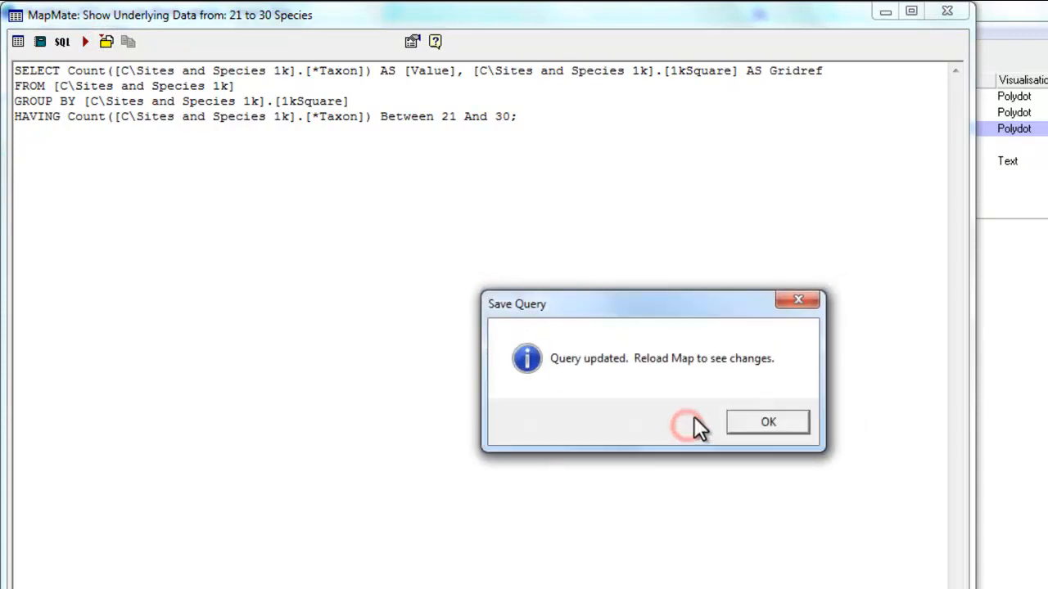
click(767, 421)
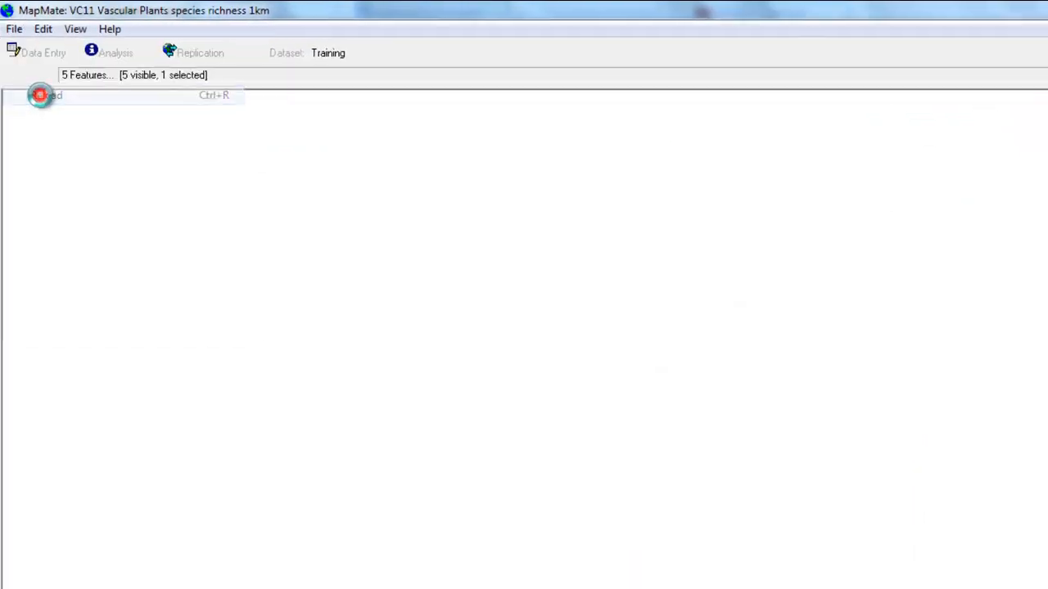
Reload the map with the updated species-band queries and reopen the feature list.
click(45, 95)
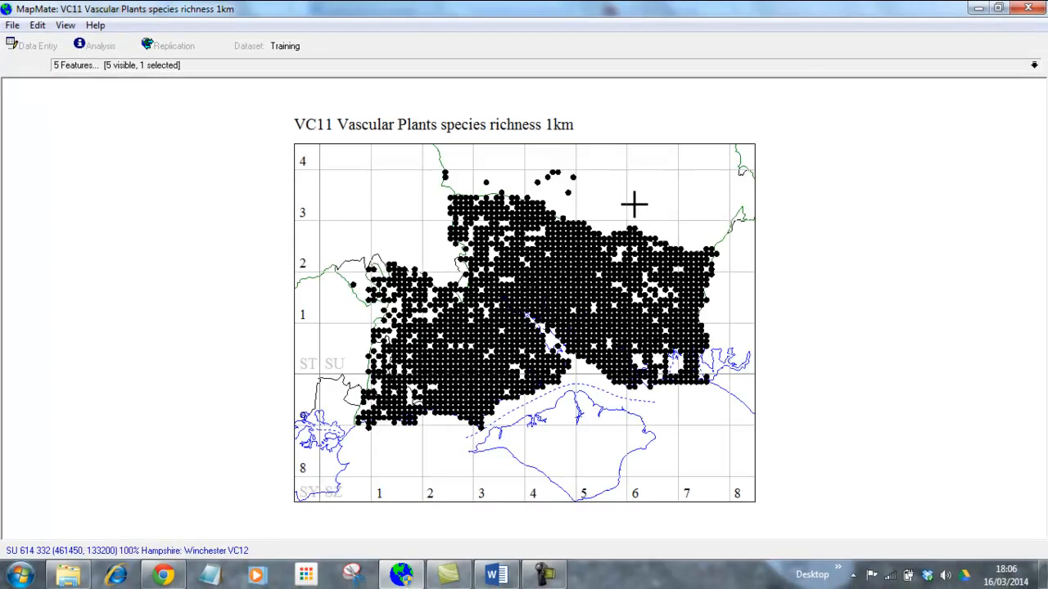
mouse_move(1034, 66)
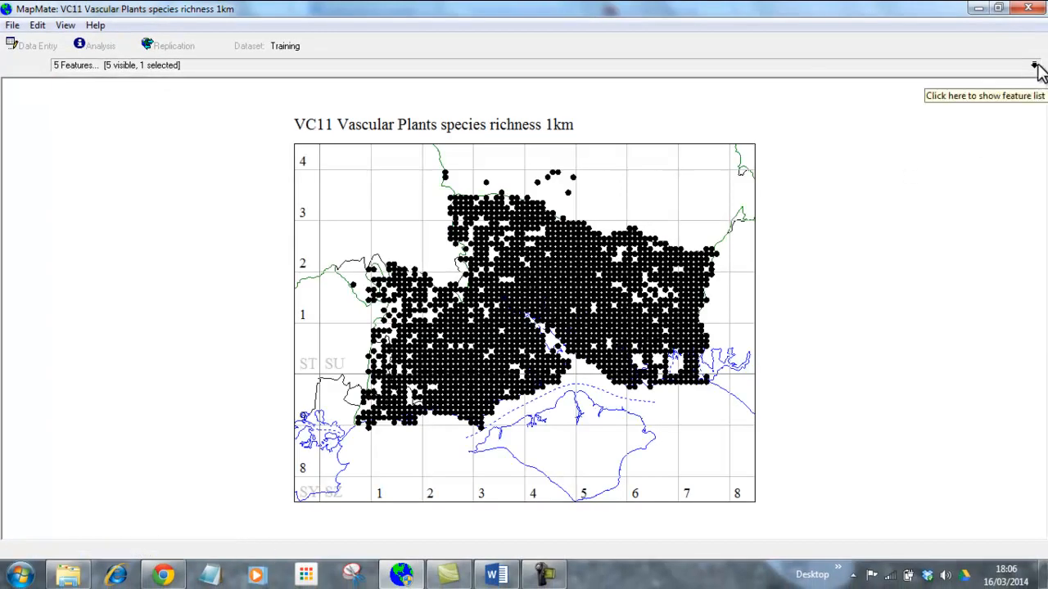
click(1035, 66)
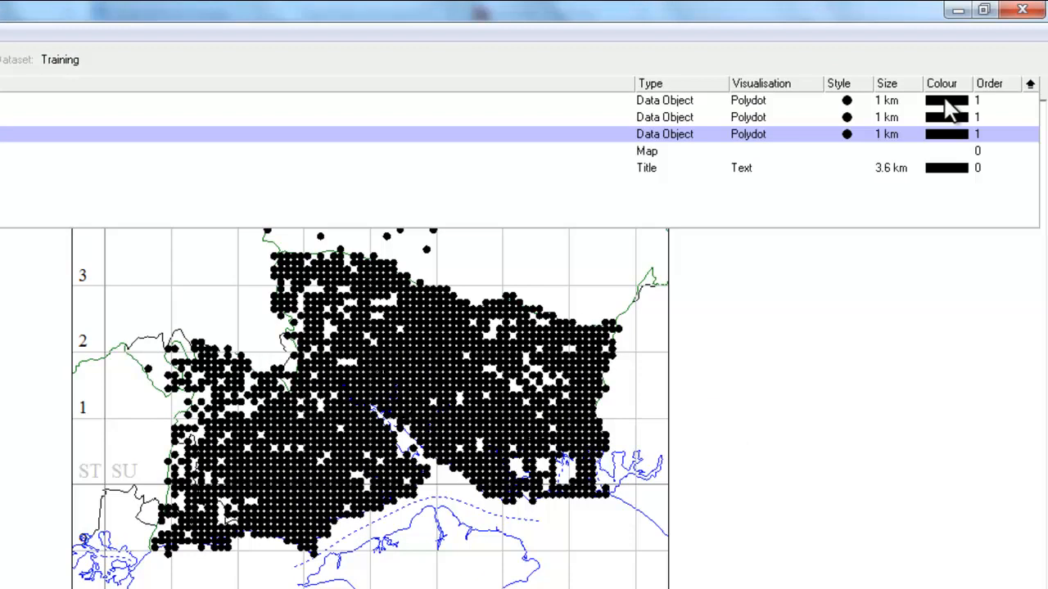
mouse_move(949, 107)
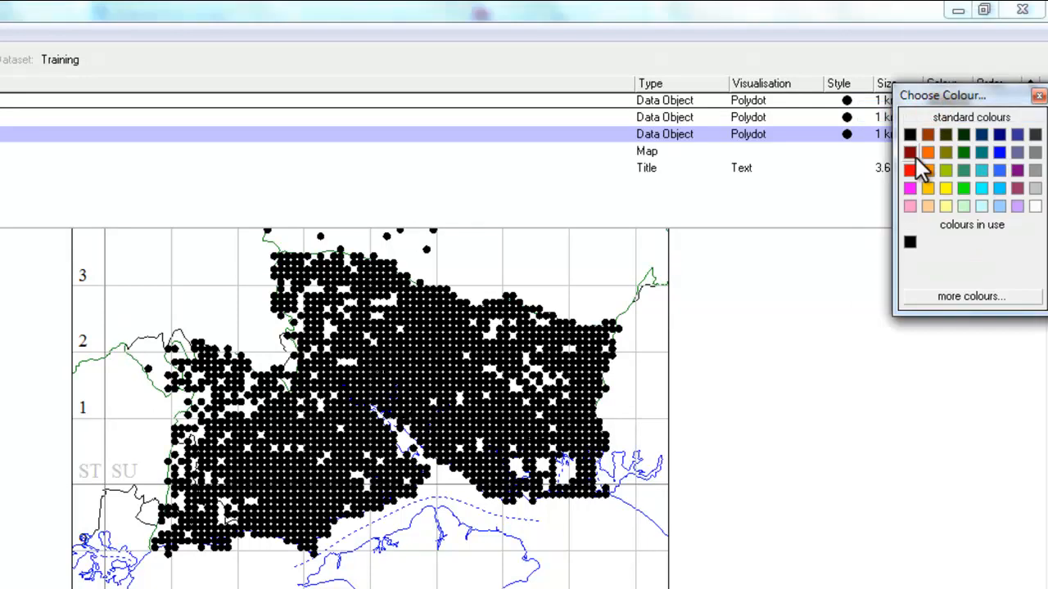
Set the 1 to 10 Species dots to red and the 11 to 20 Species dots to blue.
click(911, 153)
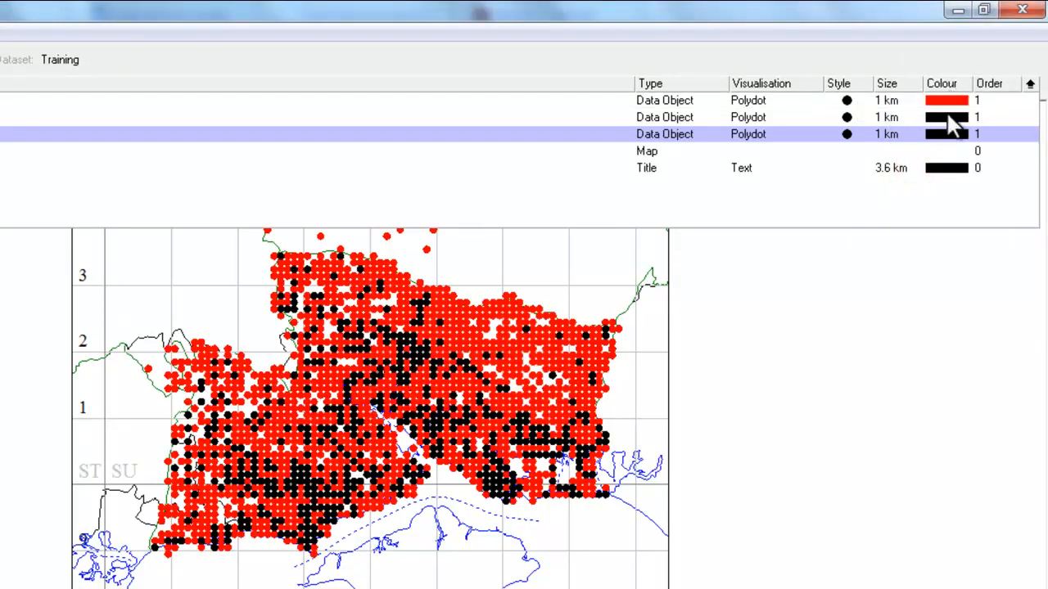
right_click(943, 134)
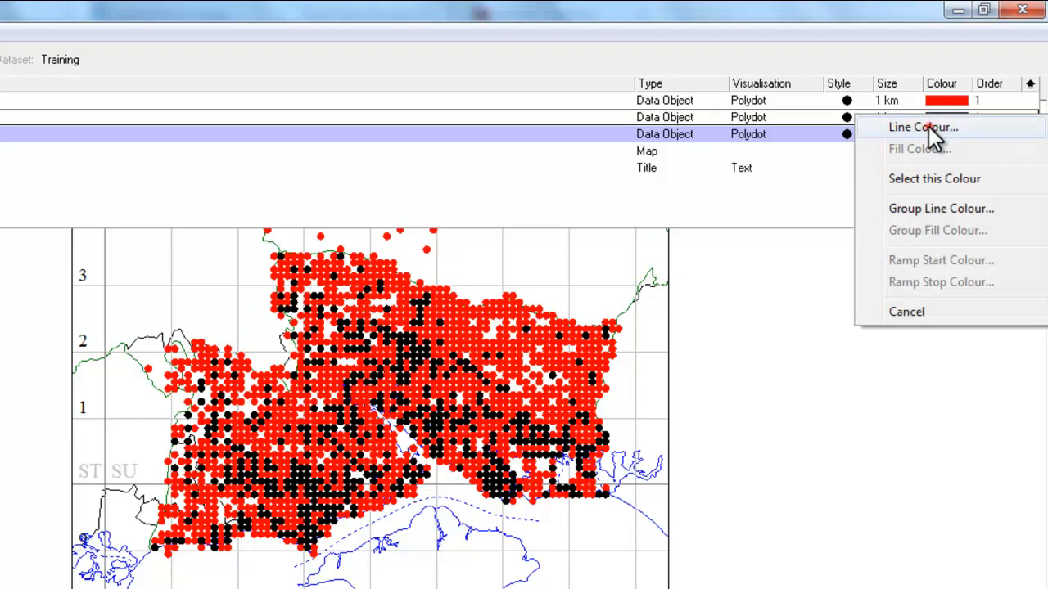
click(923, 127)
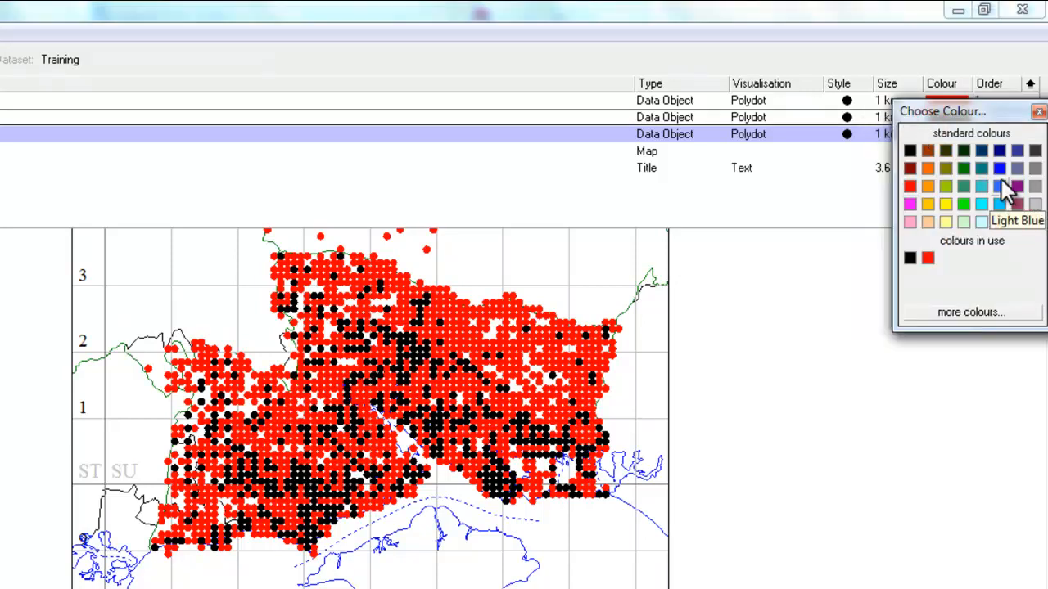
click(998, 167)
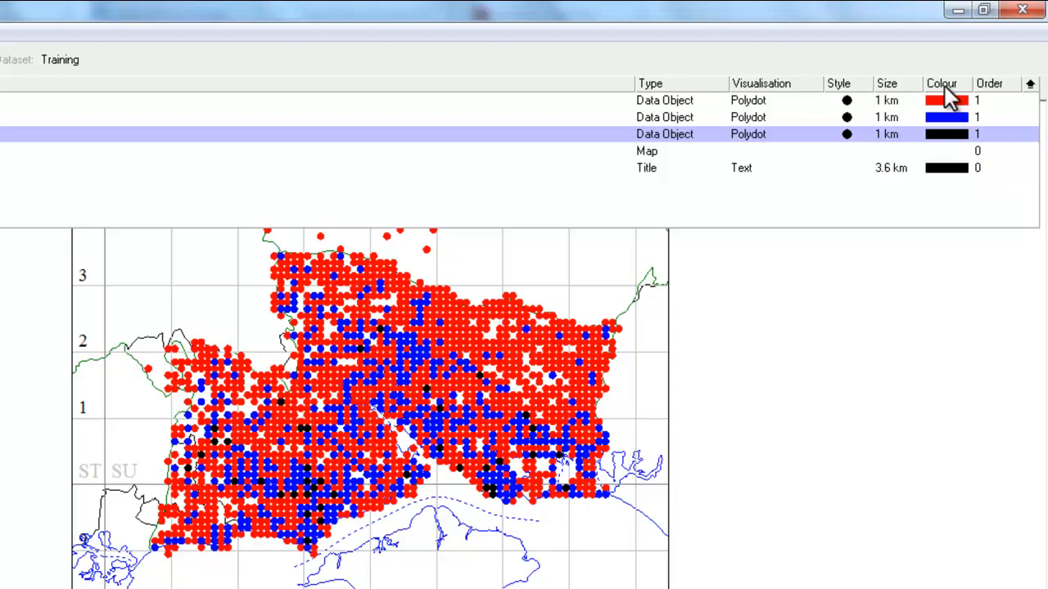
click(945, 133)
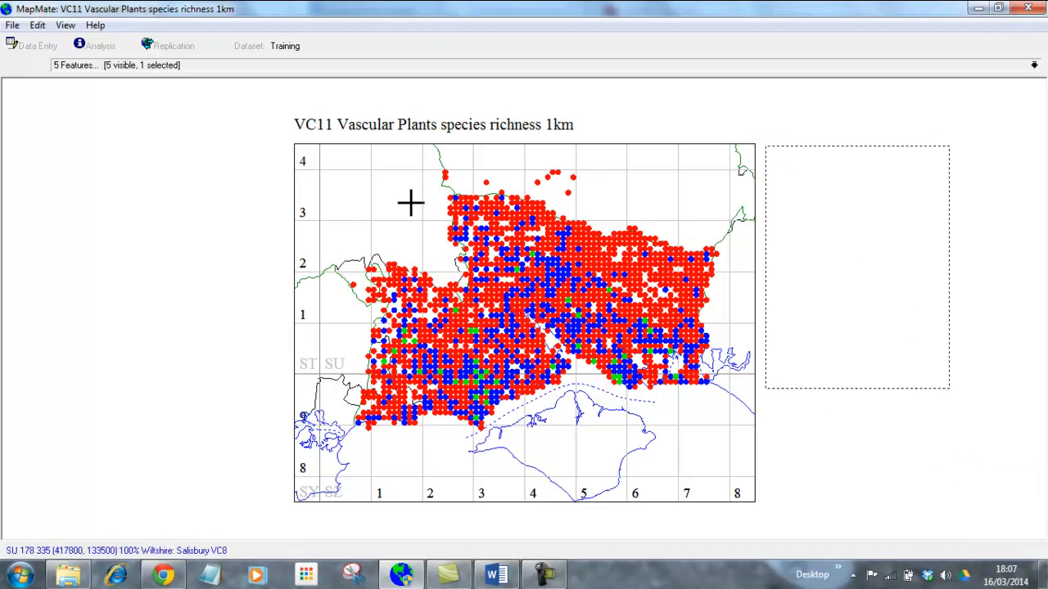
Insert a red, blue and green key beside the map and give the 1 to 10 entry a user-defined size.
click(37, 24)
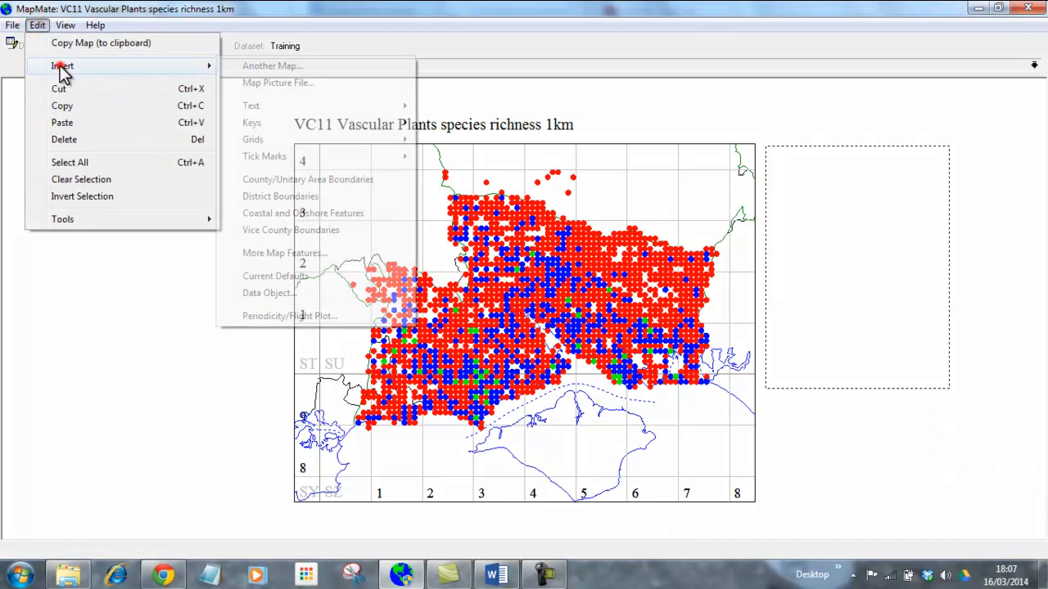
mouse_move(251, 122)
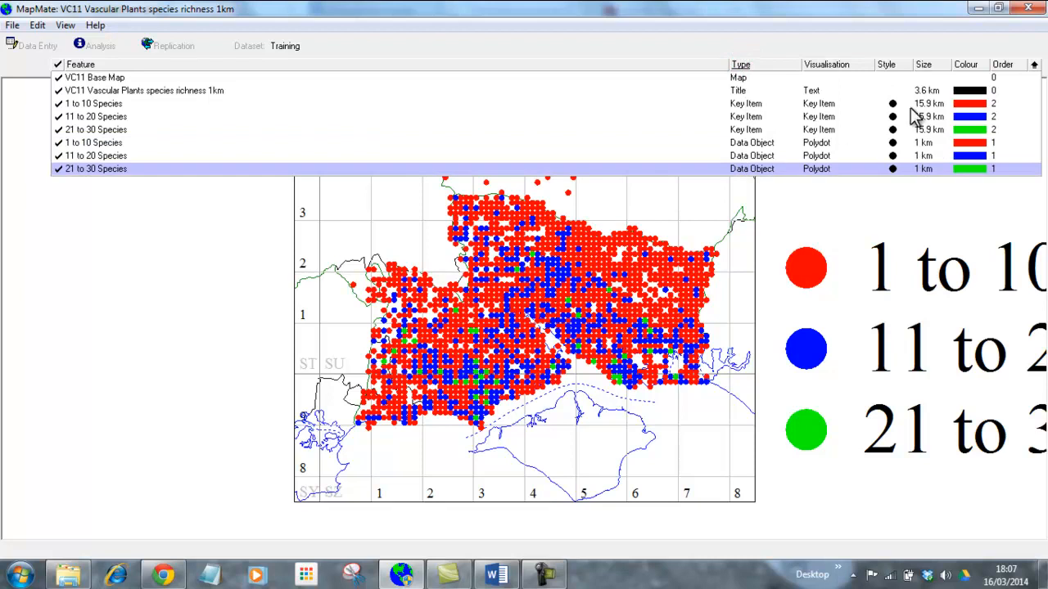
click(929, 104)
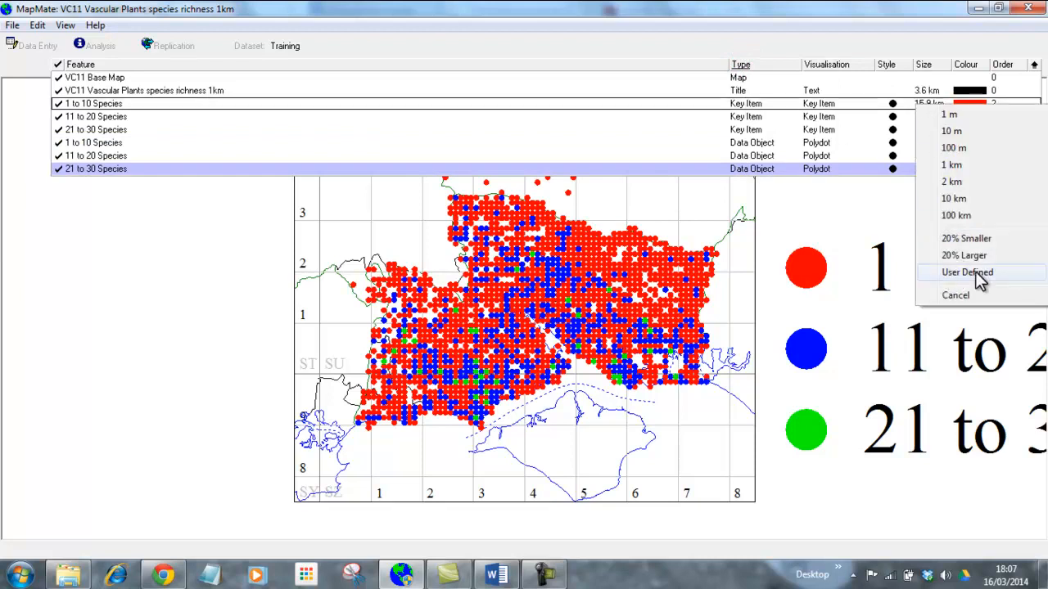
click(967, 272)
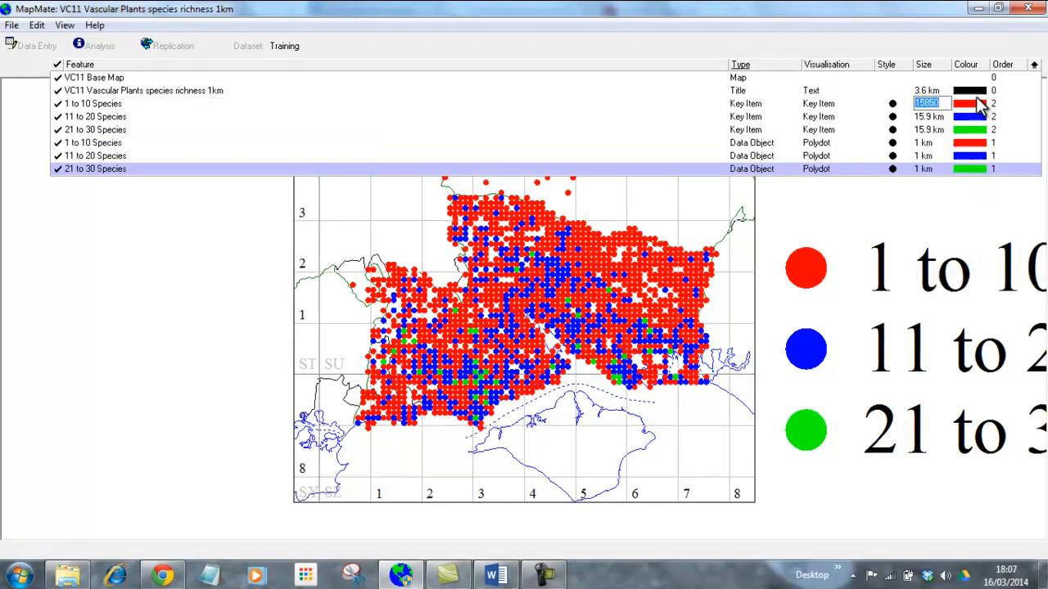